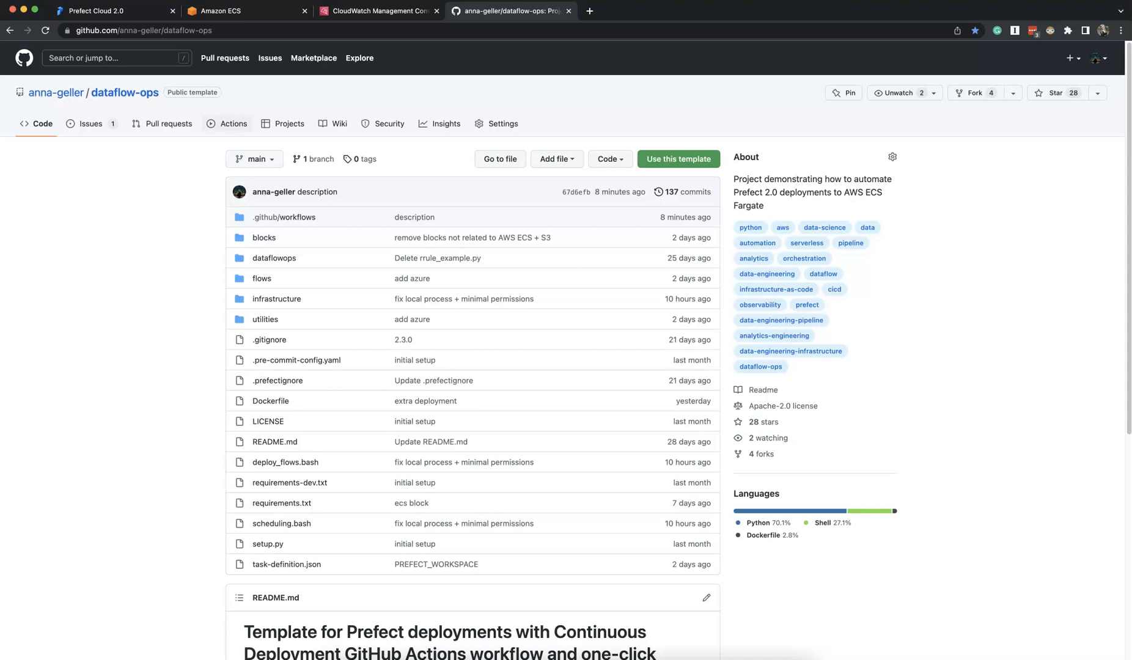
- Submit the '1 Initial - ECS Prefect agent' workflow on main with CPU 512 and memory 1024
left_click(232, 123)
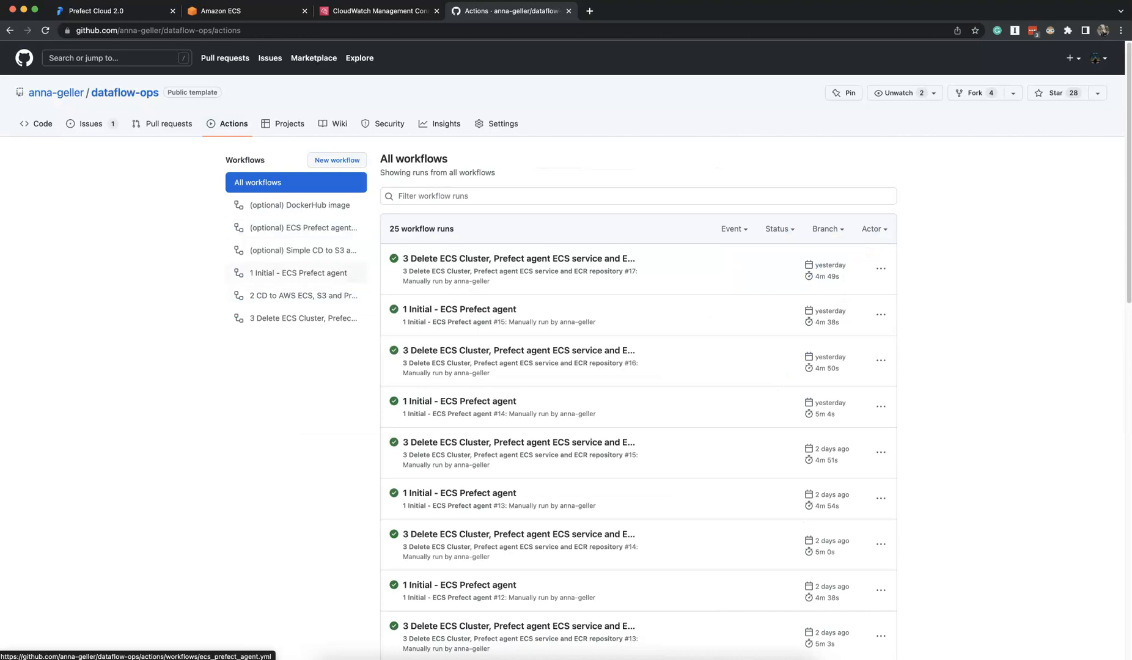
left_click(298, 273)
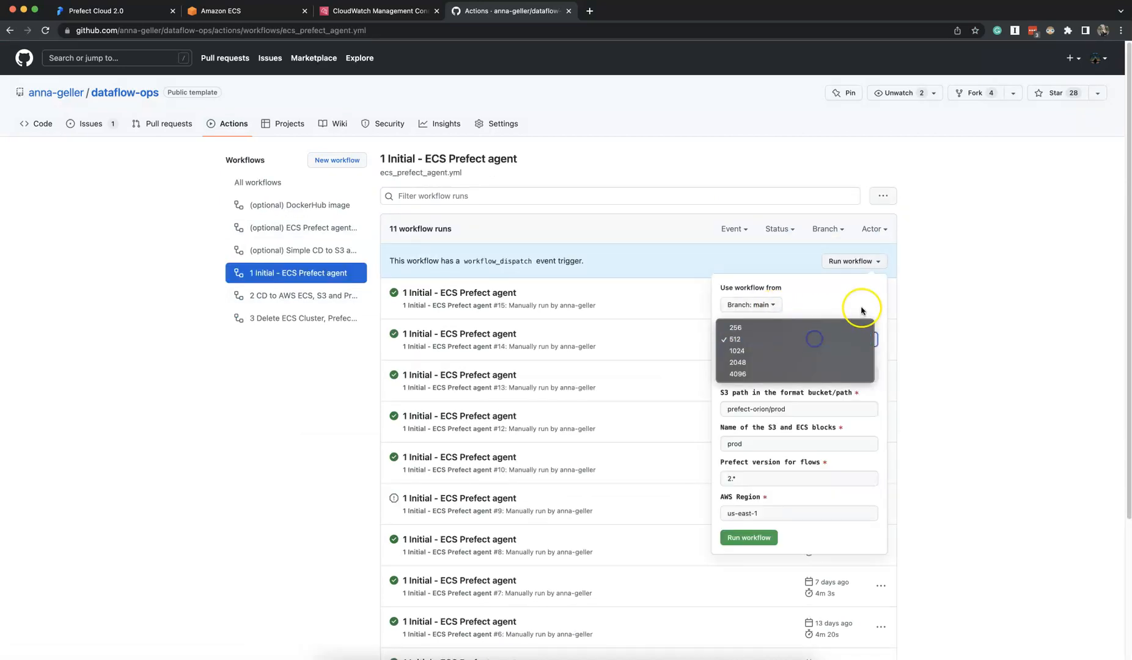
left_click(733, 340)
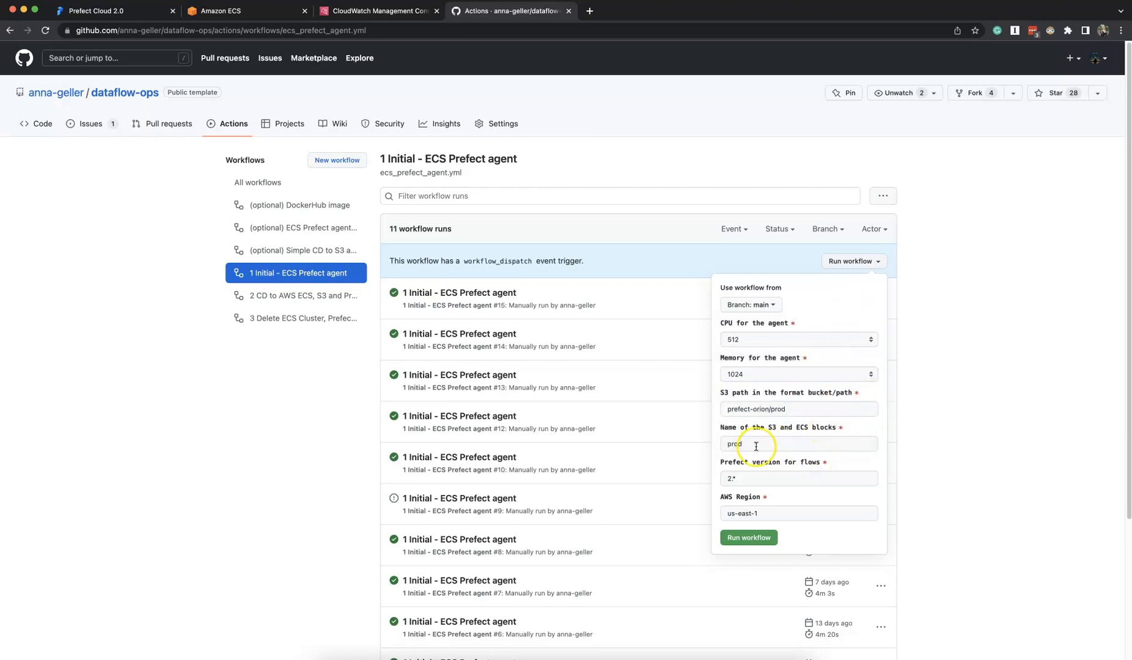
left_click(748, 537)
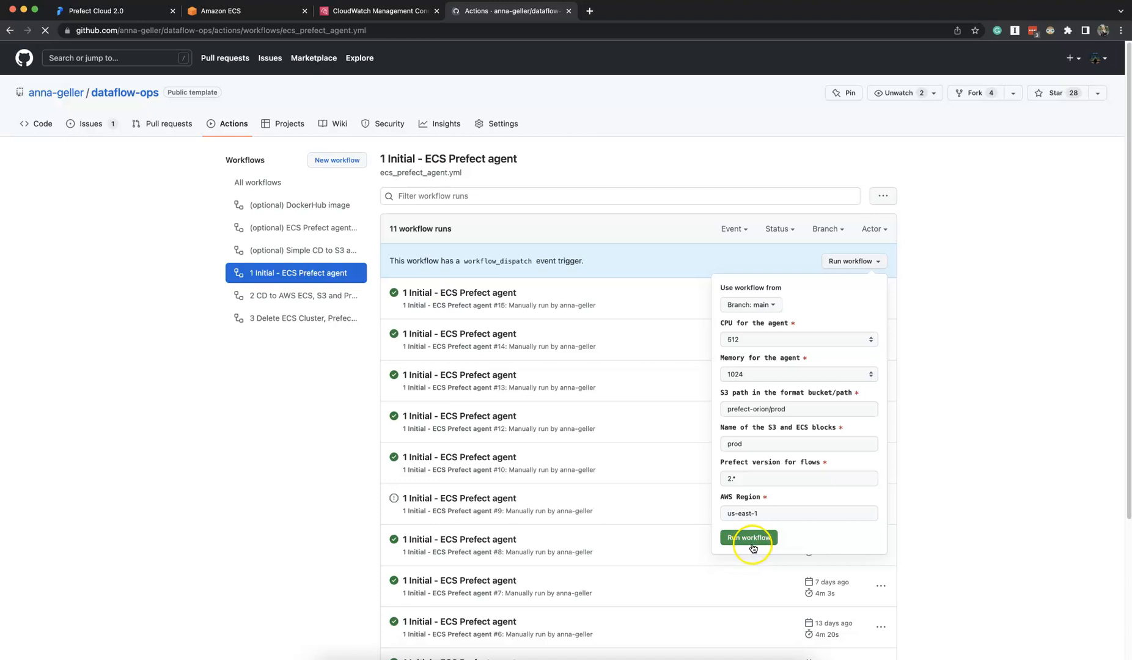
- Follow the new run #16, briefly checking the CloudFormation stacks page along the way
left_click(748, 538)
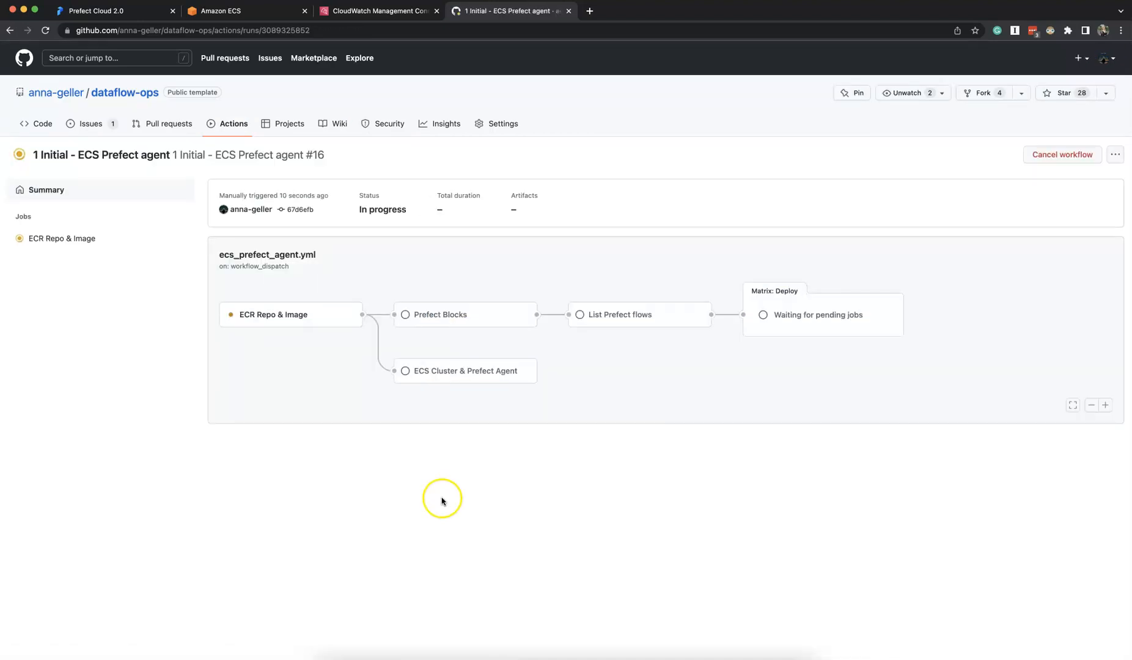
mouse_move(373, 488)
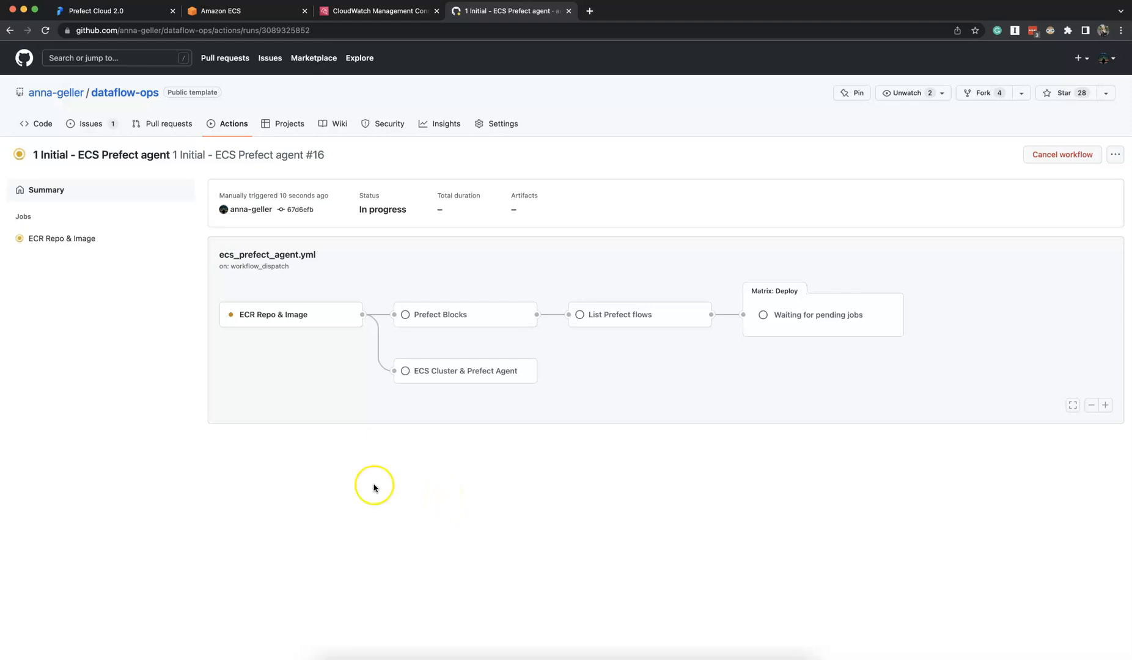
left_click(377, 11)
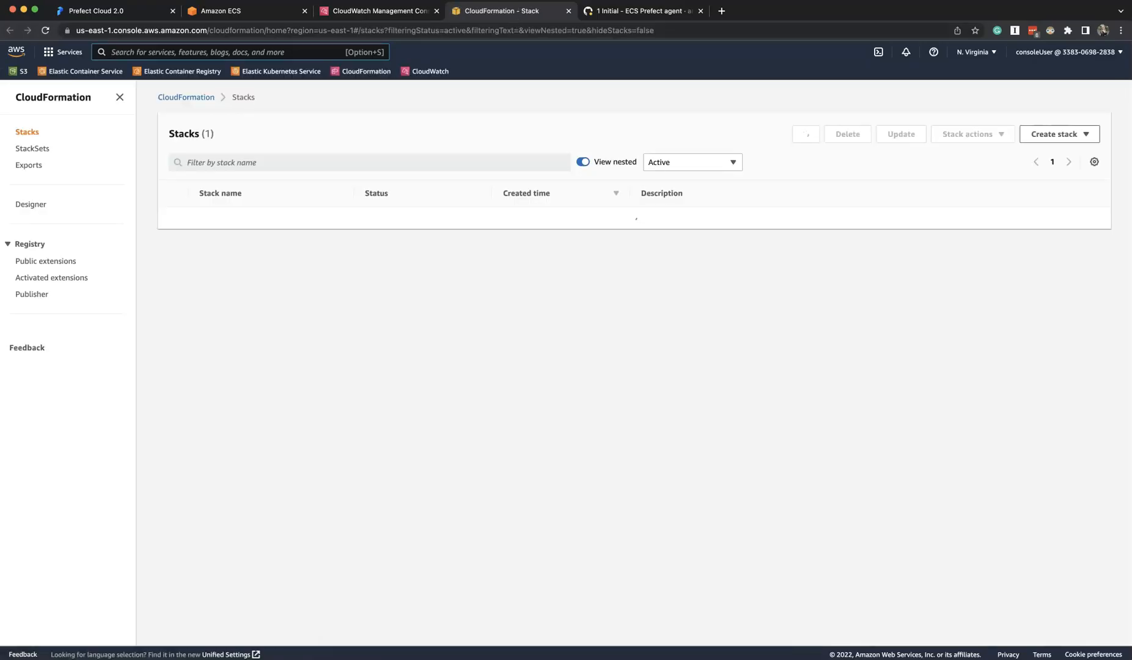
left_click(642, 11)
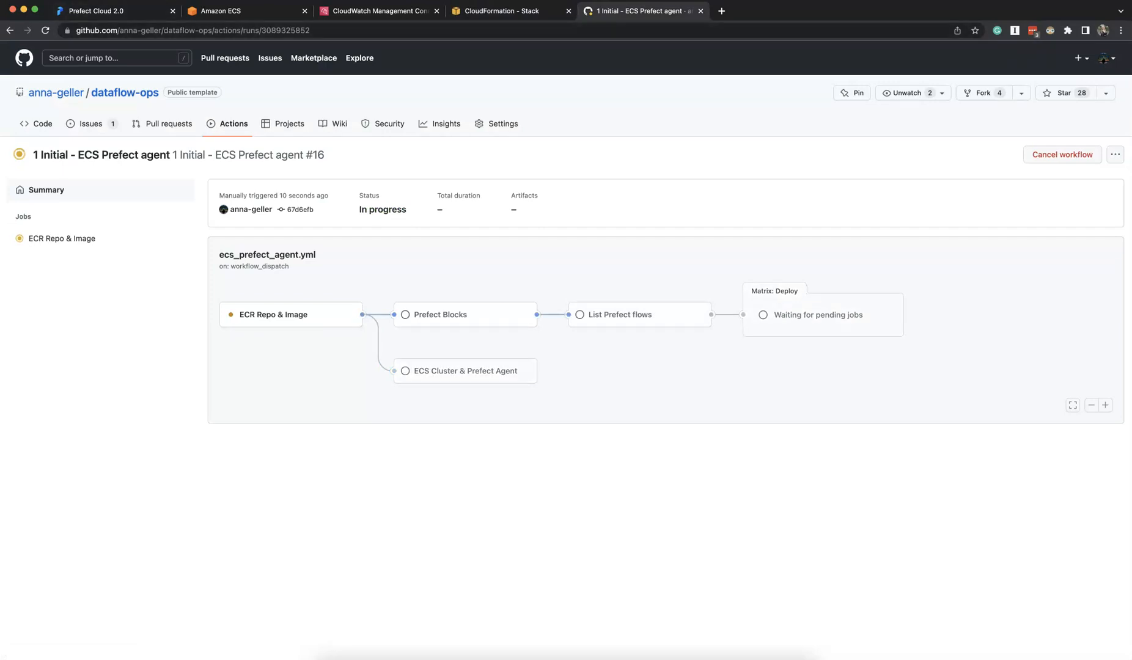
- Confirm Prefect Cloud shows no deployments yet, then return to the job logs
left_click(95, 11)
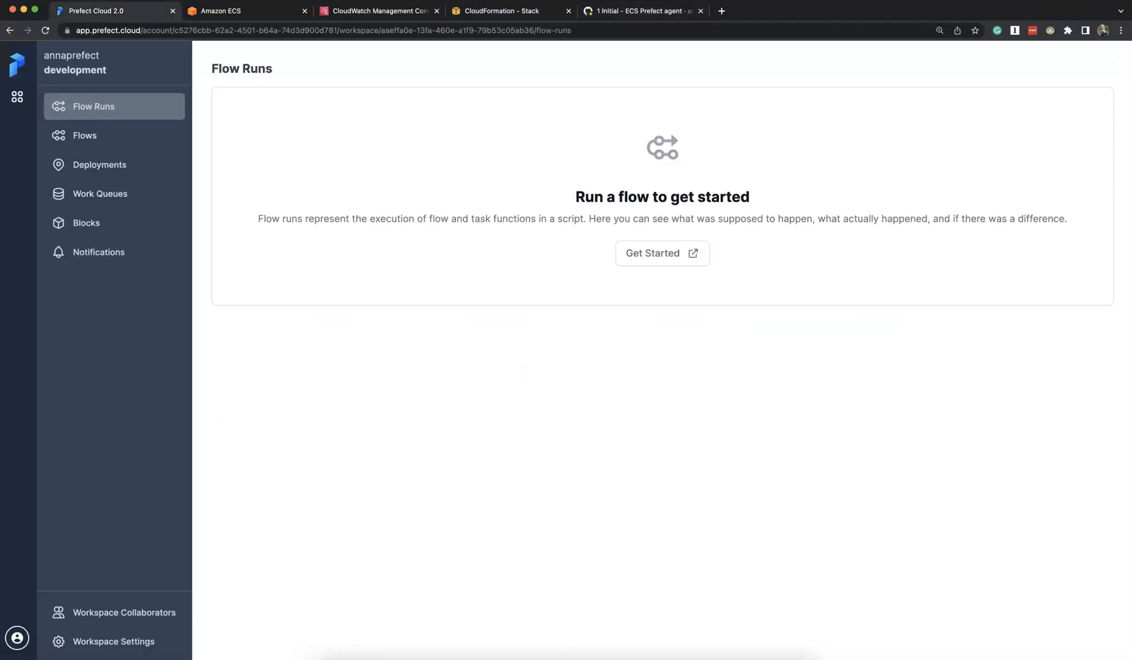
left_click(99, 165)
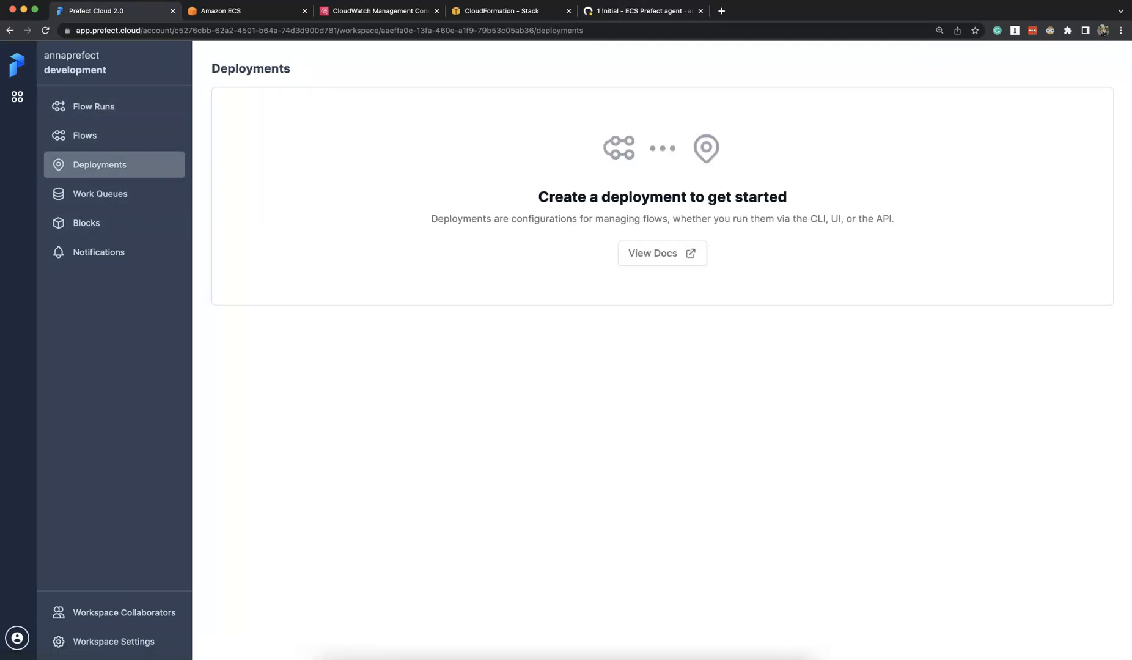
left_click(643, 11)
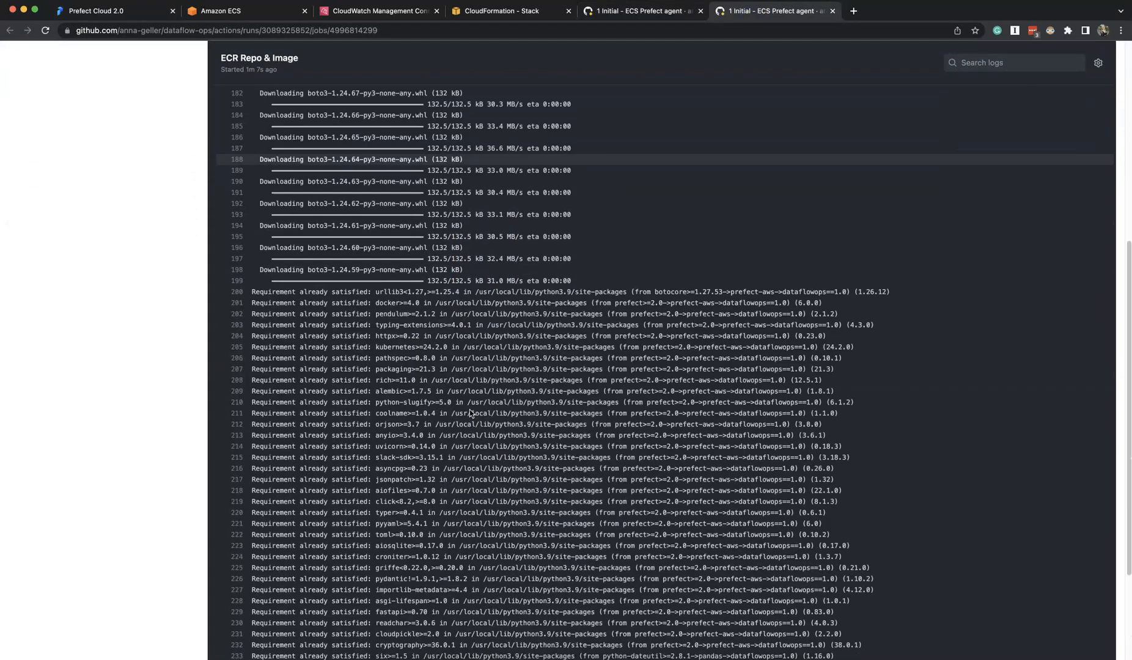
- Review the ECR Repo & Image log and bring up the Prefect Blocks job from the summary
scroll("down", 3)
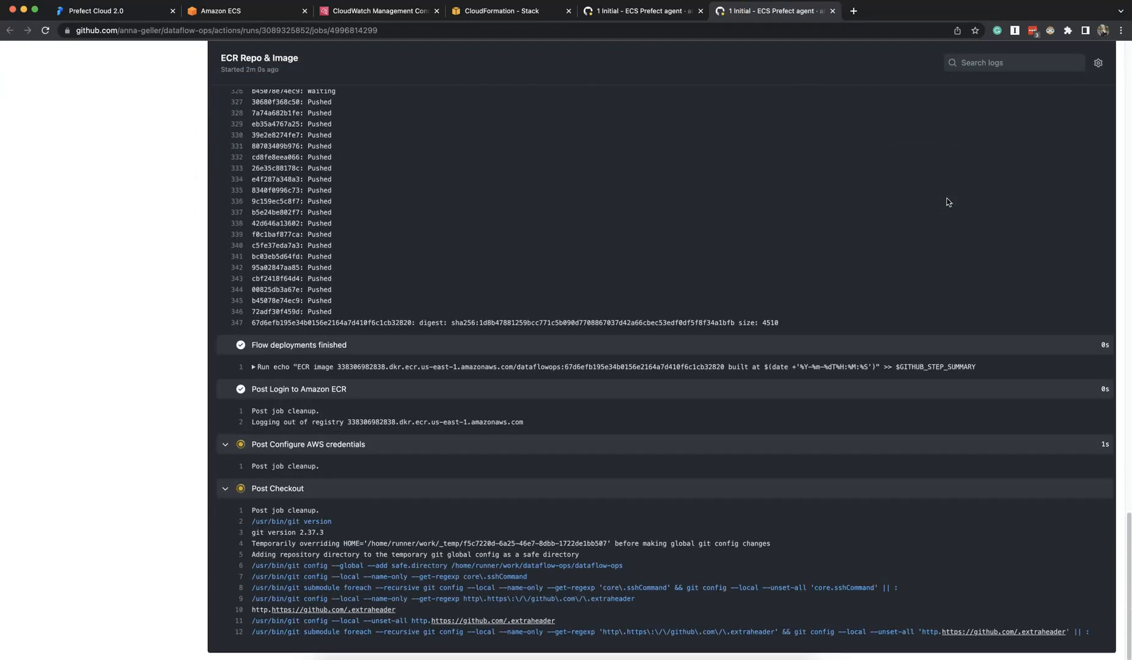
scroll("up", 3)
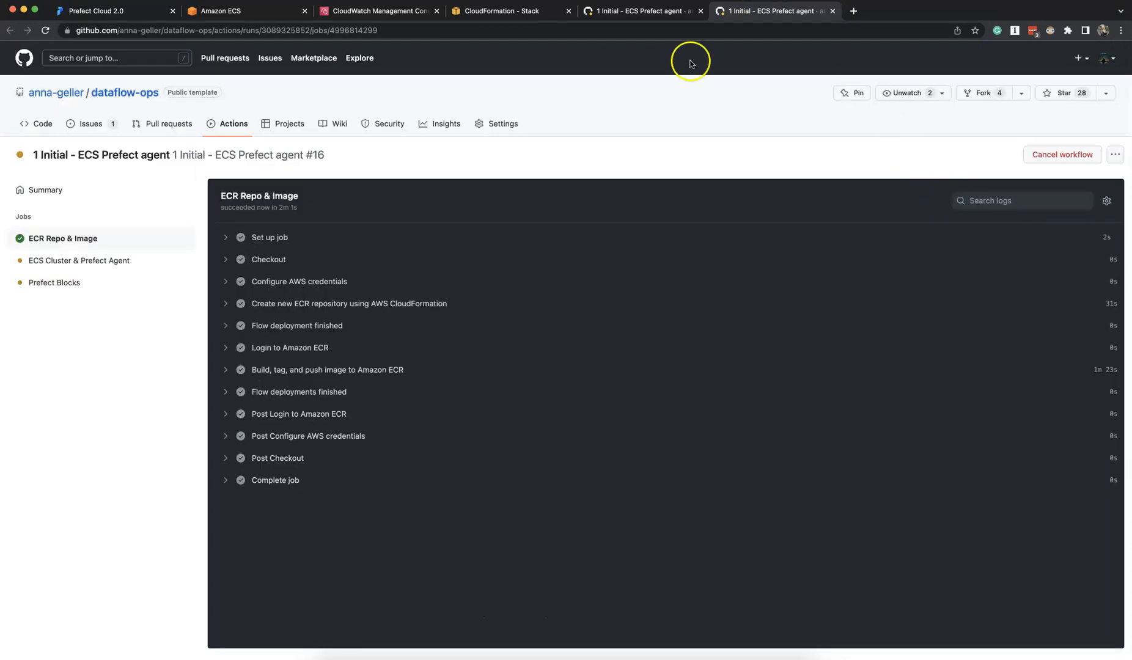
left_click(45, 190)
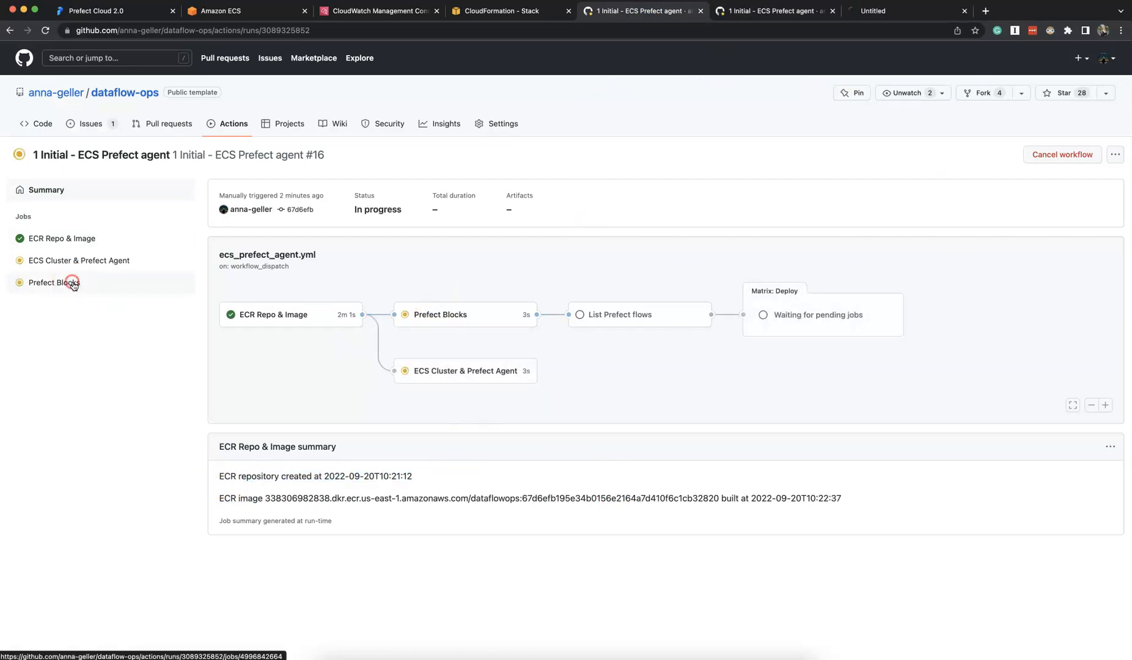
left_click(62, 238)
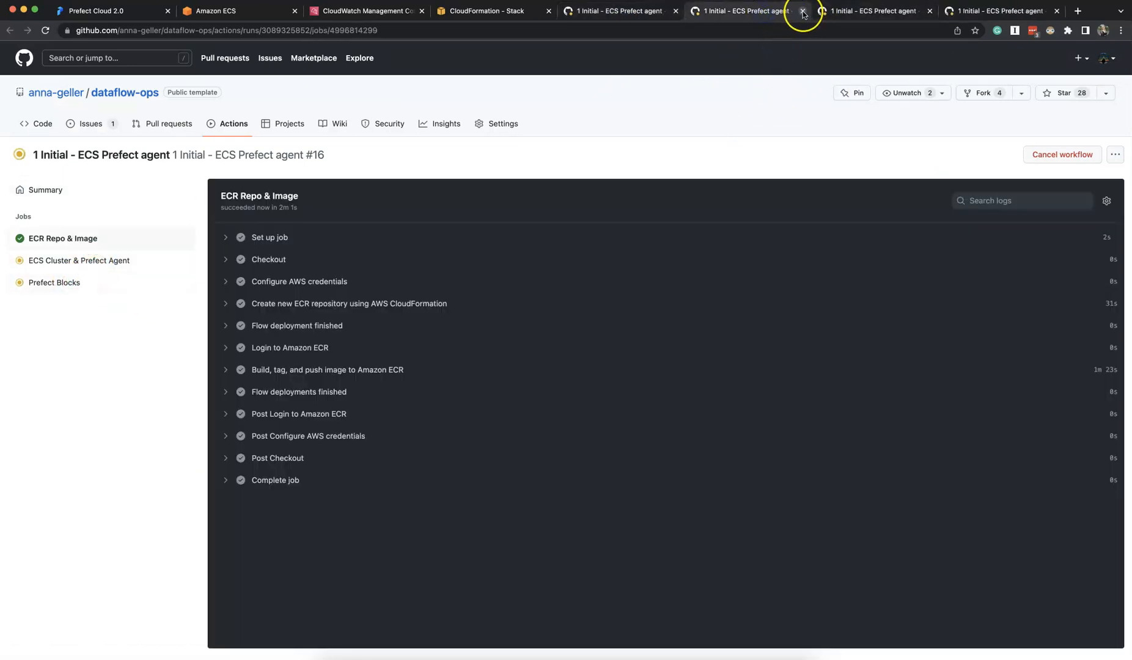
- Check the Prefect Blocks log and move to the ECS Cluster & Prefect Agent job
left_click(802, 11)
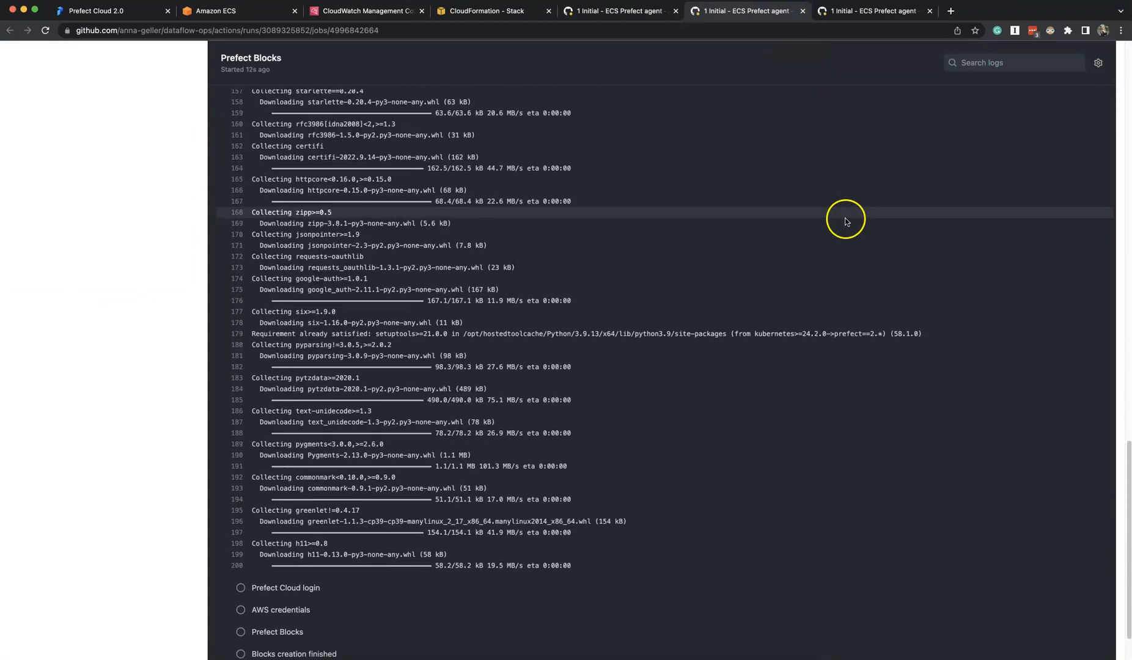
scroll("down", 3)
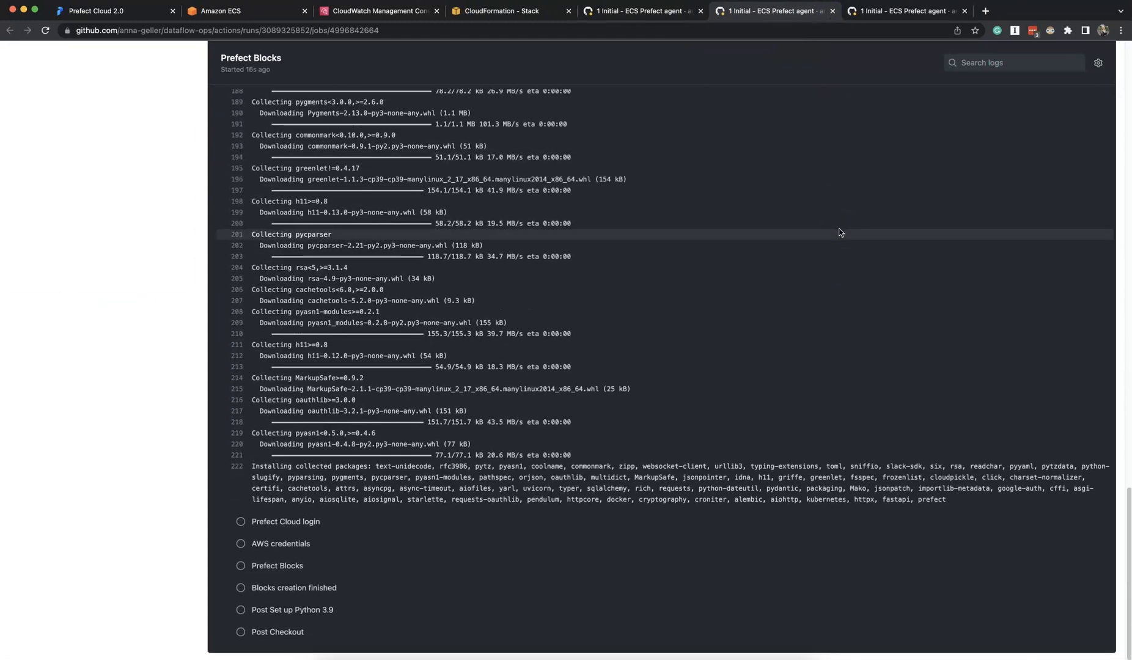
left_click(906, 11)
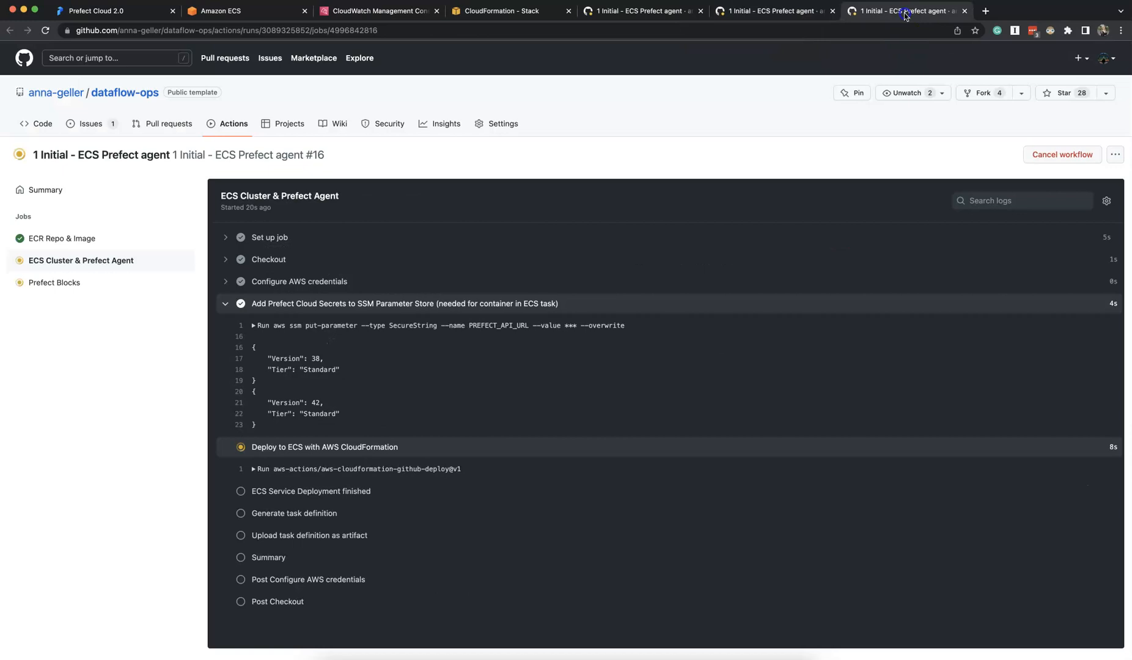
- Inspect the dataflowops CloudFormation stack, still in CREATE_IN_PROGRESS
left_click(497, 11)
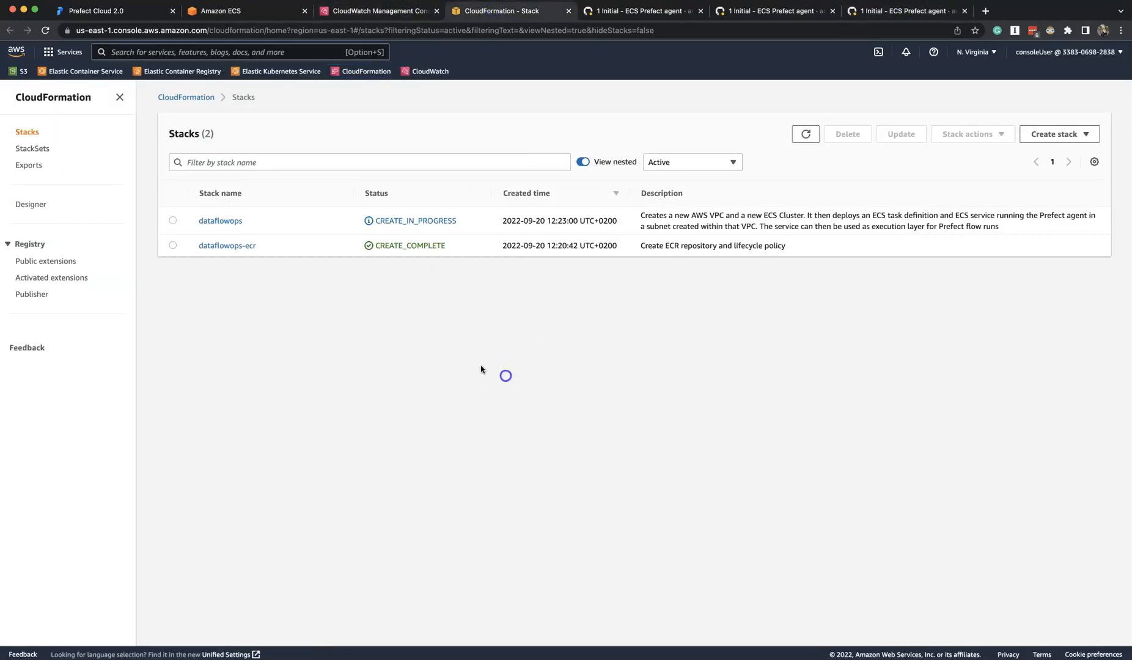
left_click(220, 221)
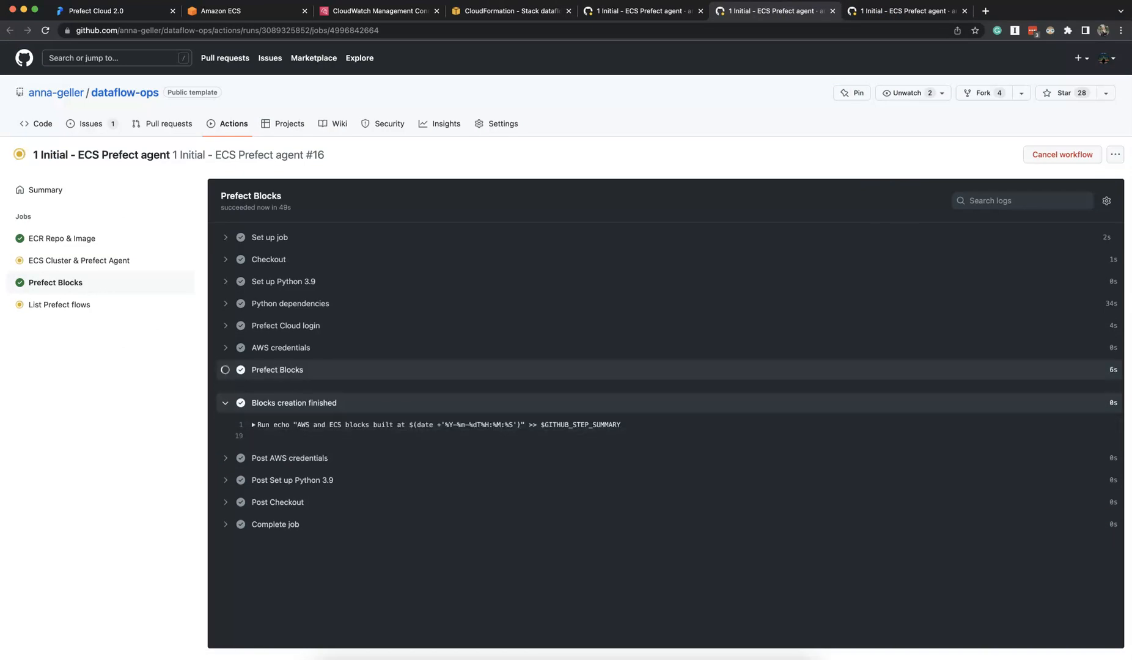
- Check the Prefect Blocks output and read the Deploy (flows/healthcheck.py) job log to success
left_click(225, 369)
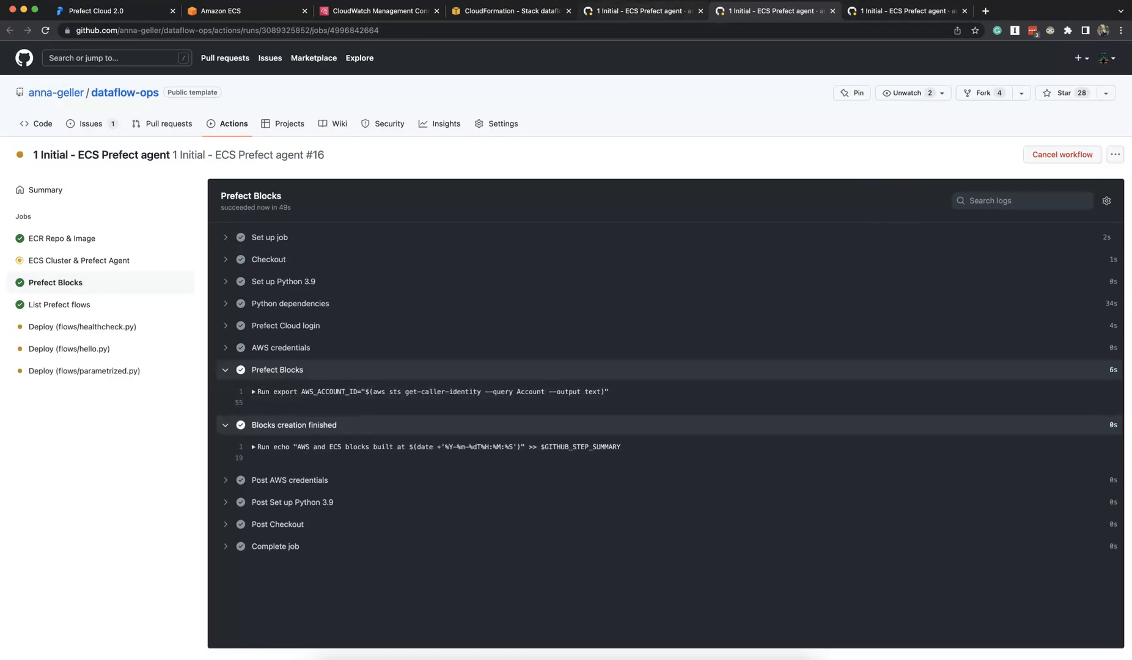
left_click(46, 189)
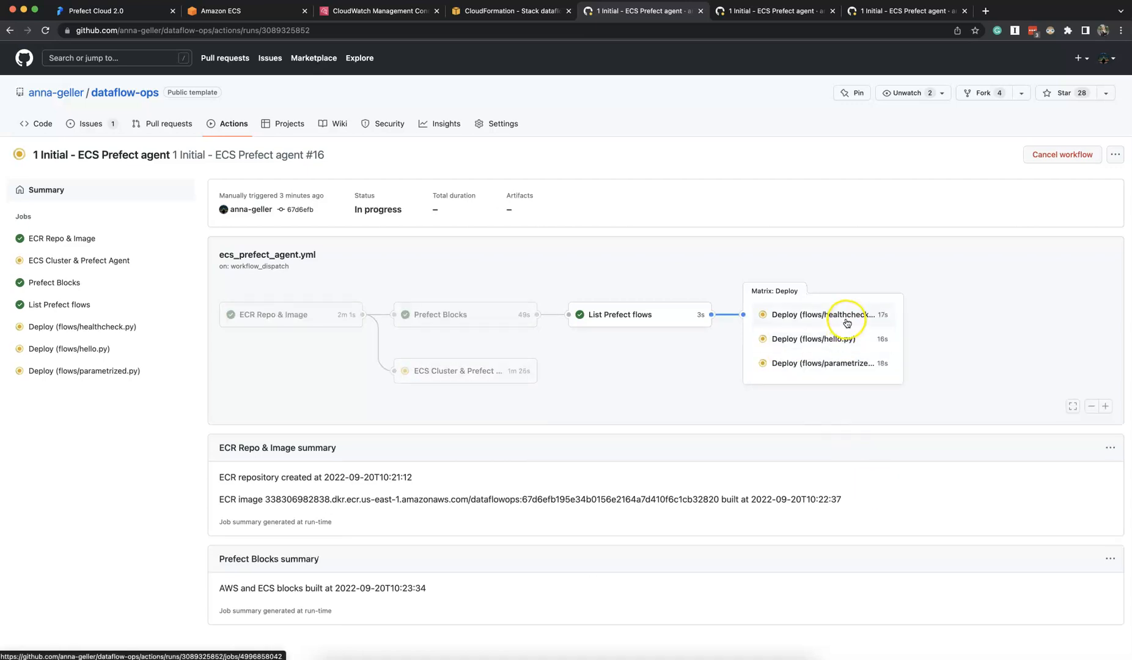
left_click(821, 315)
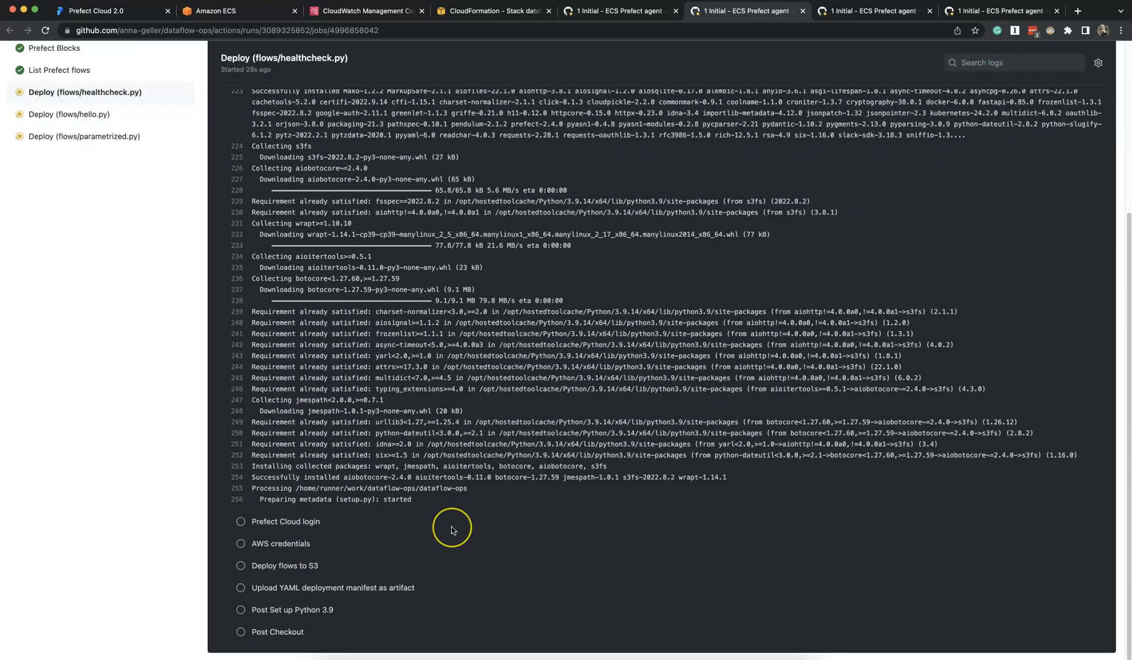
scroll("down", 3)
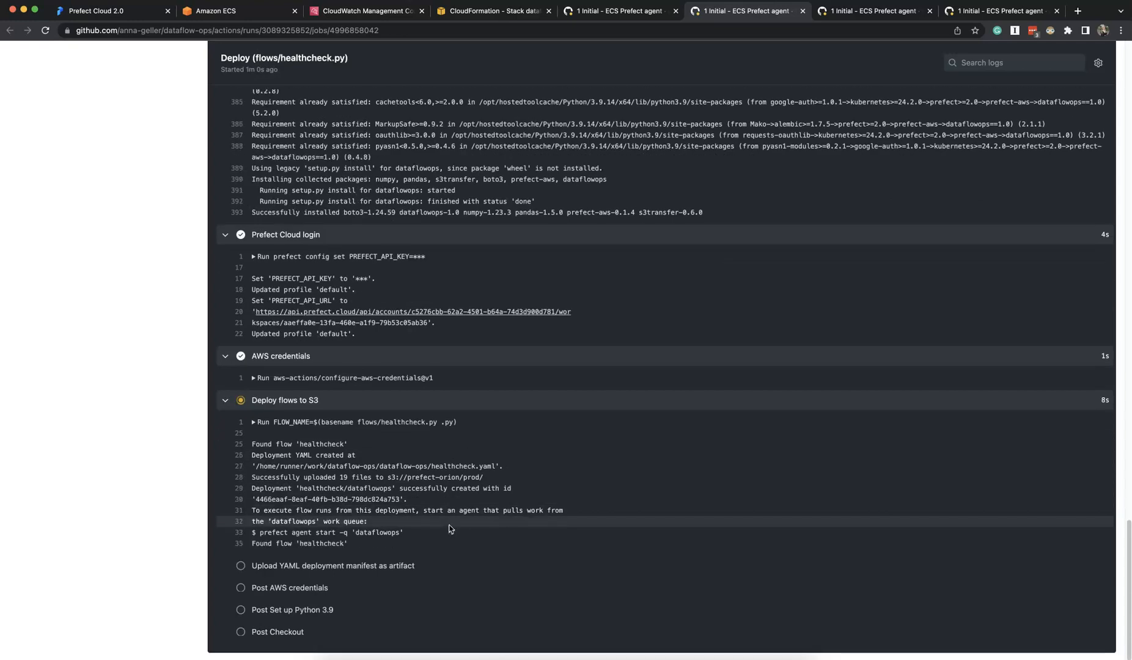
scroll("down", 3)
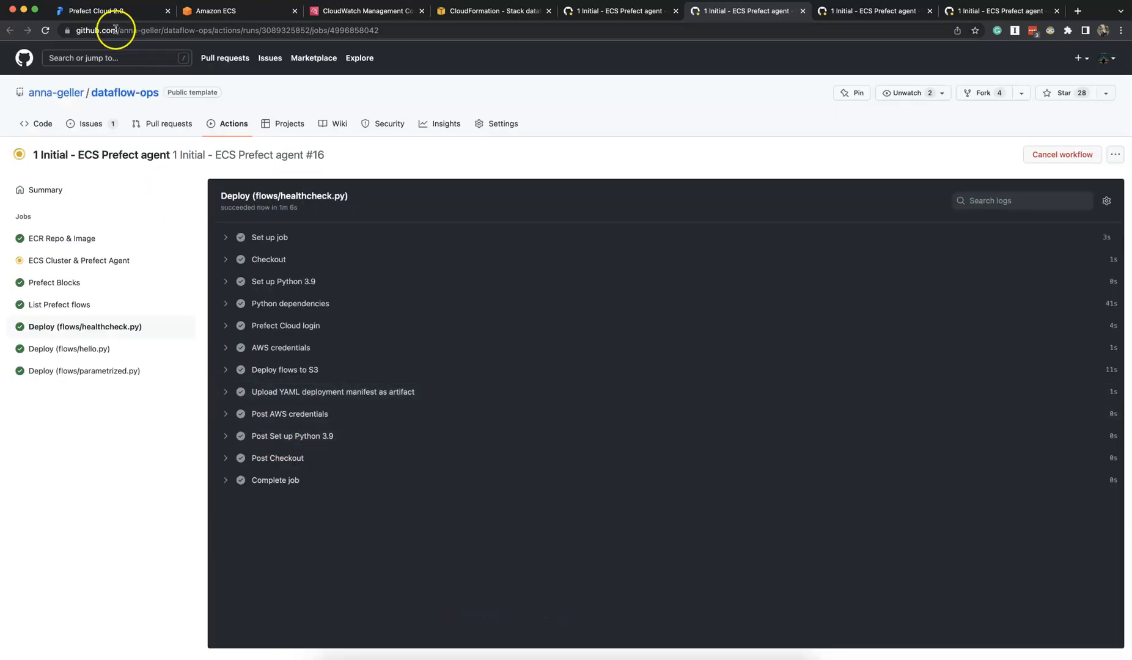
- Inspect the hello/dataflowops deployment, its prod S3 storage block and its version
left_click(94, 11)
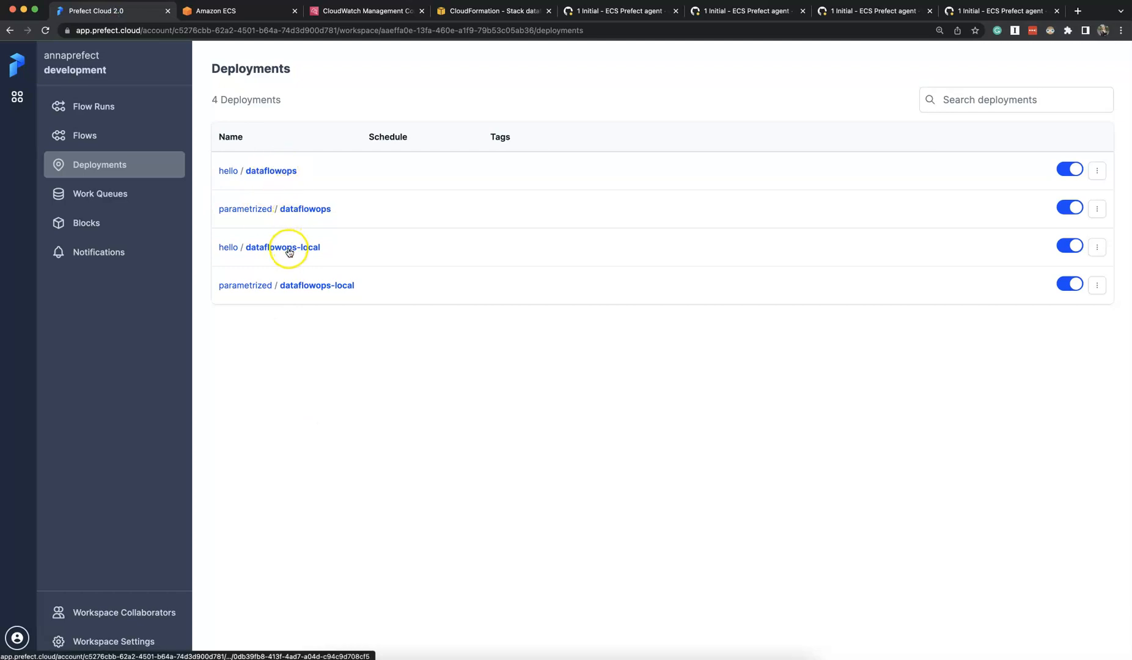
left_click(270, 170)
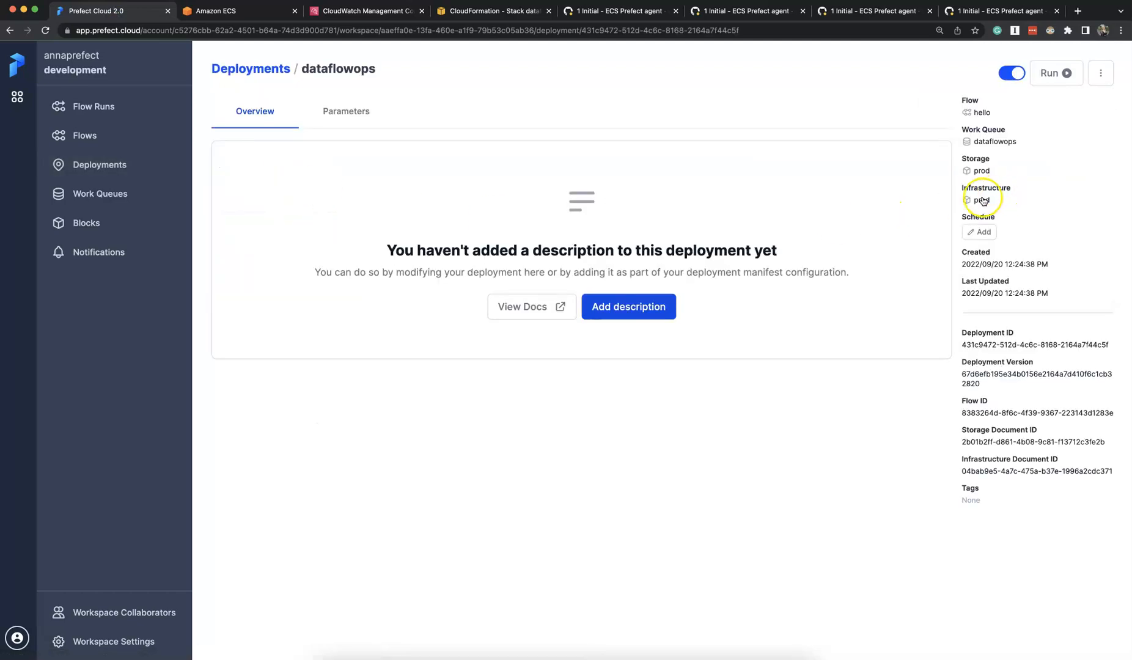
left_click(981, 201)
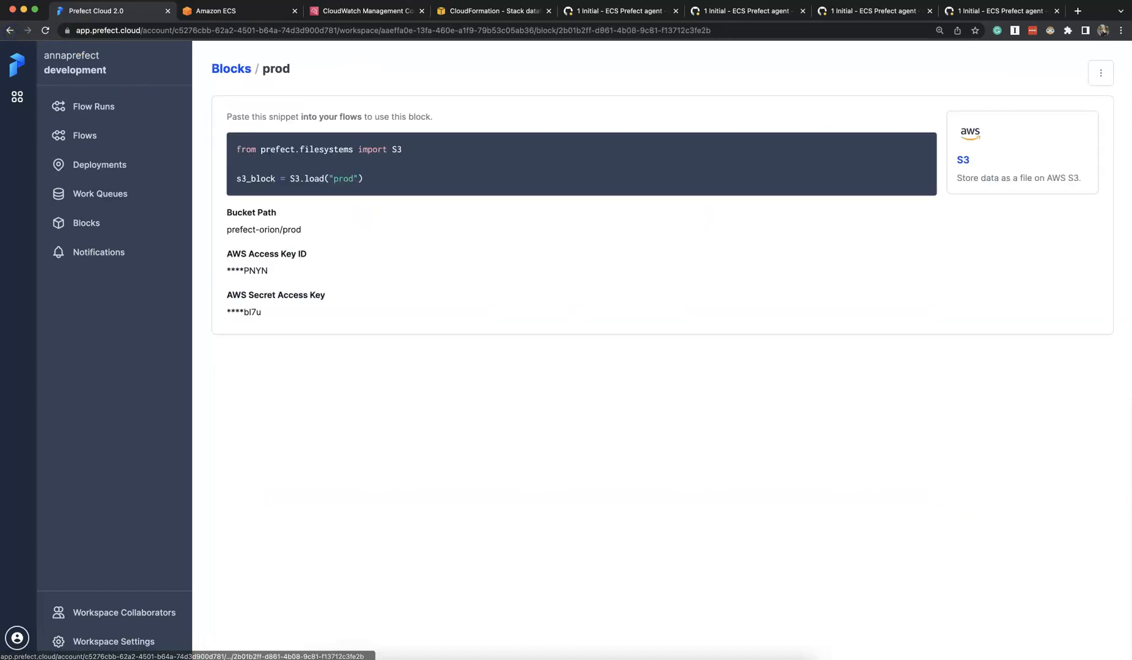
double_click(264, 230)
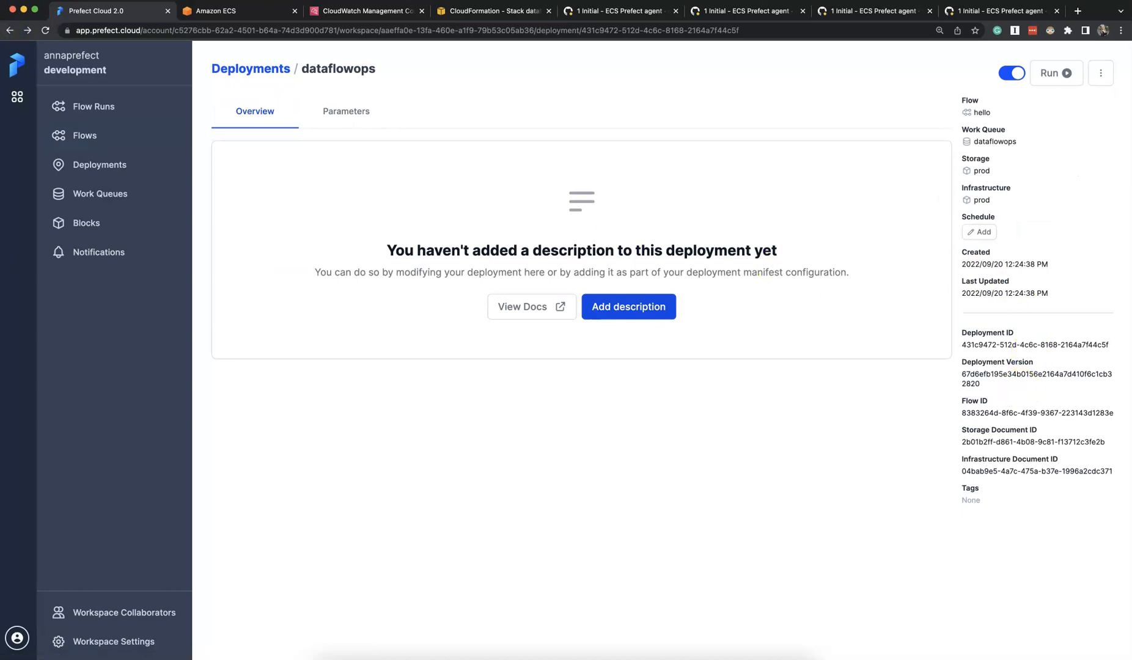
double_click(1035, 374)
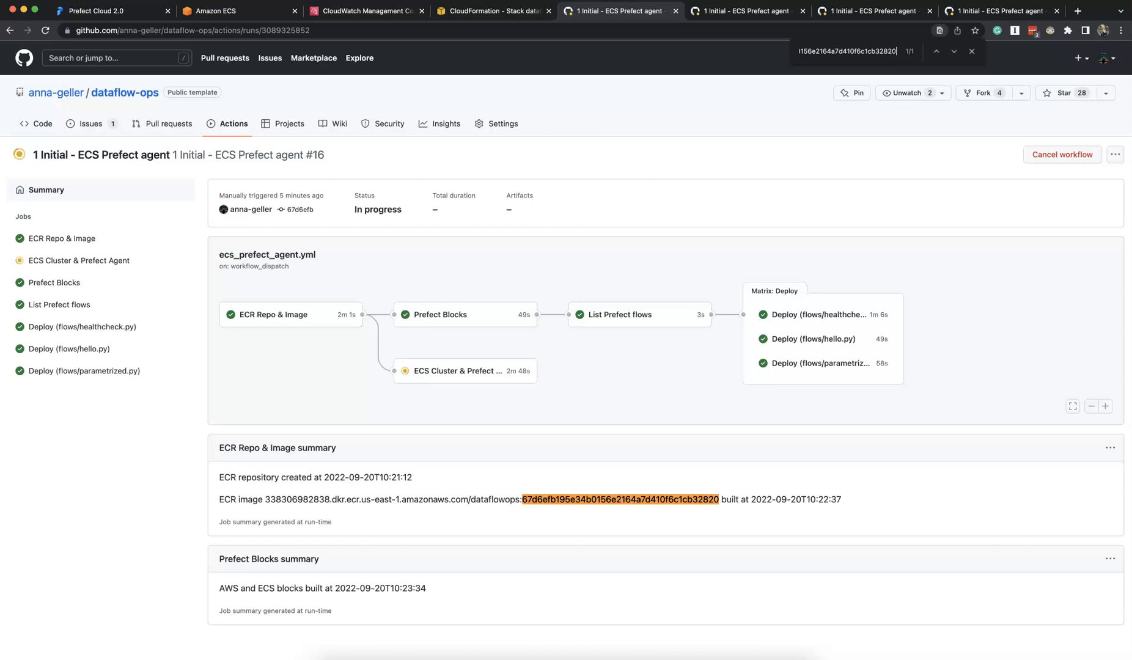
- Compare the deployment version in Prefect Cloud against the GitHub run summary
left_click(94, 11)
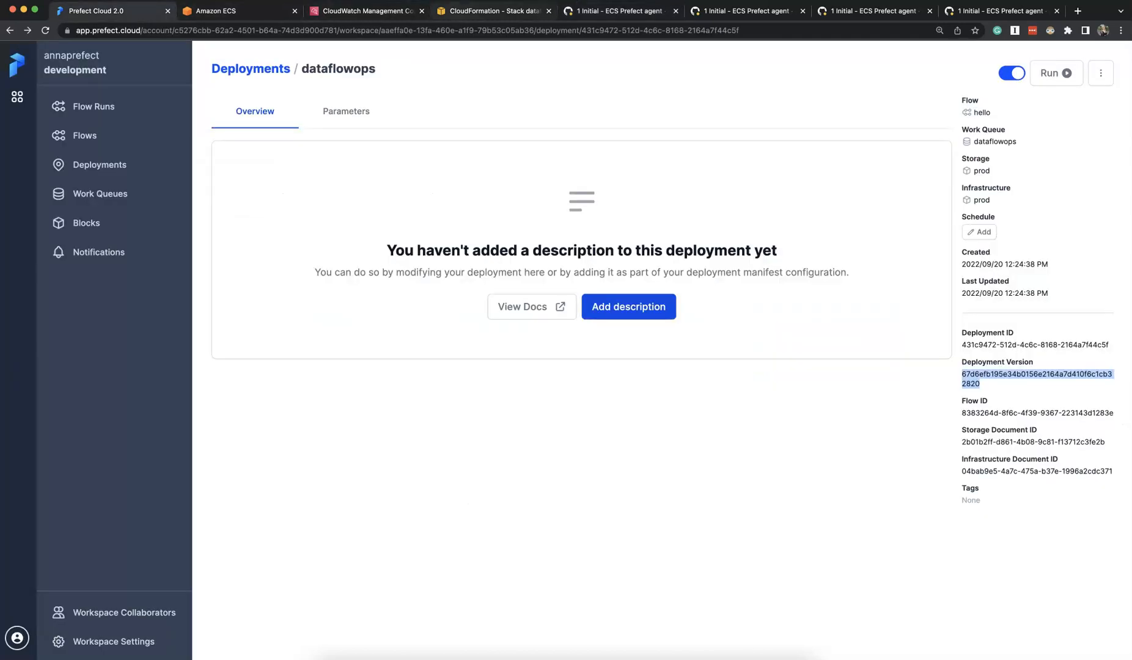
left_click(620, 11)
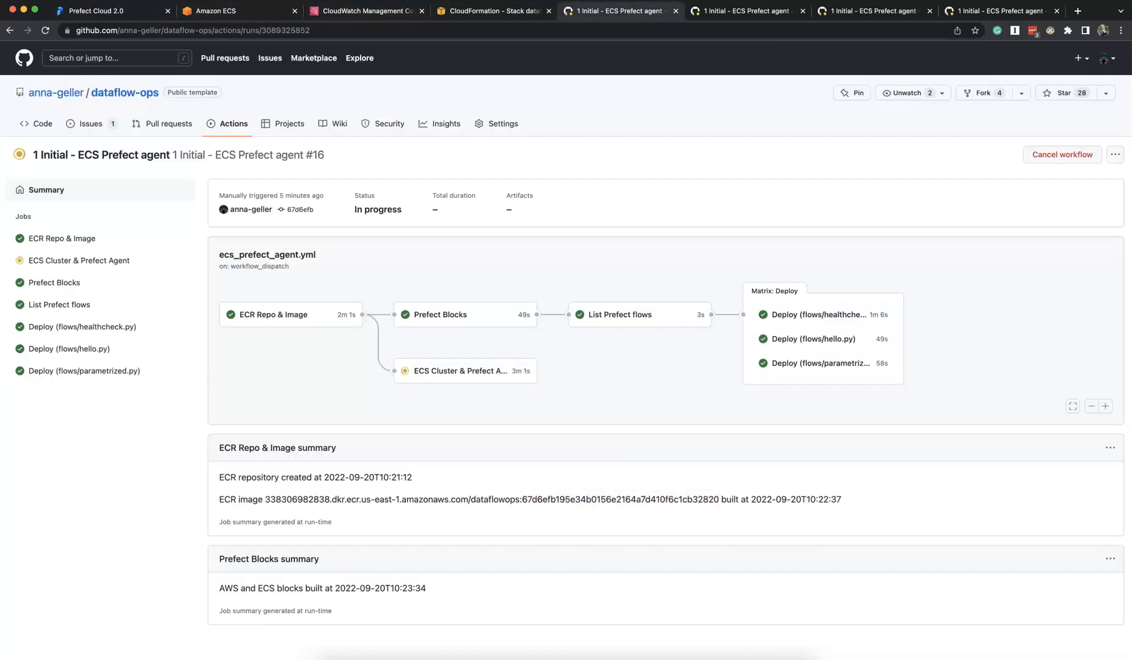
left_click(94, 11)
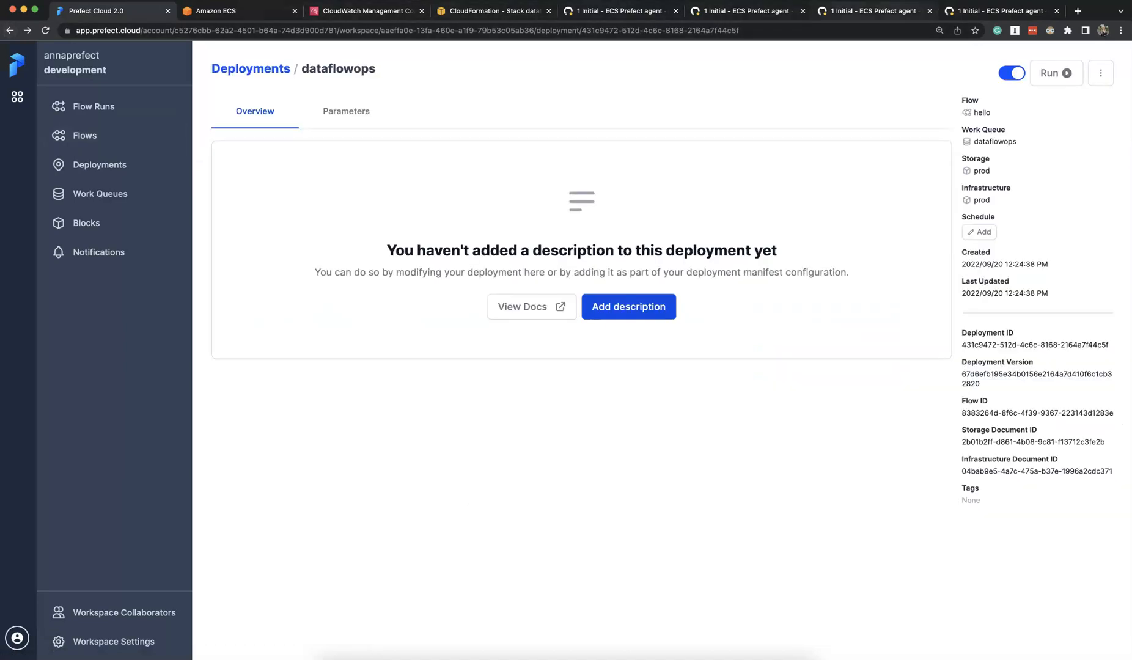
- Verify the ECS Cluster & Prefect Agent job completed its Deploy to ECS steps
left_click(905, 11)
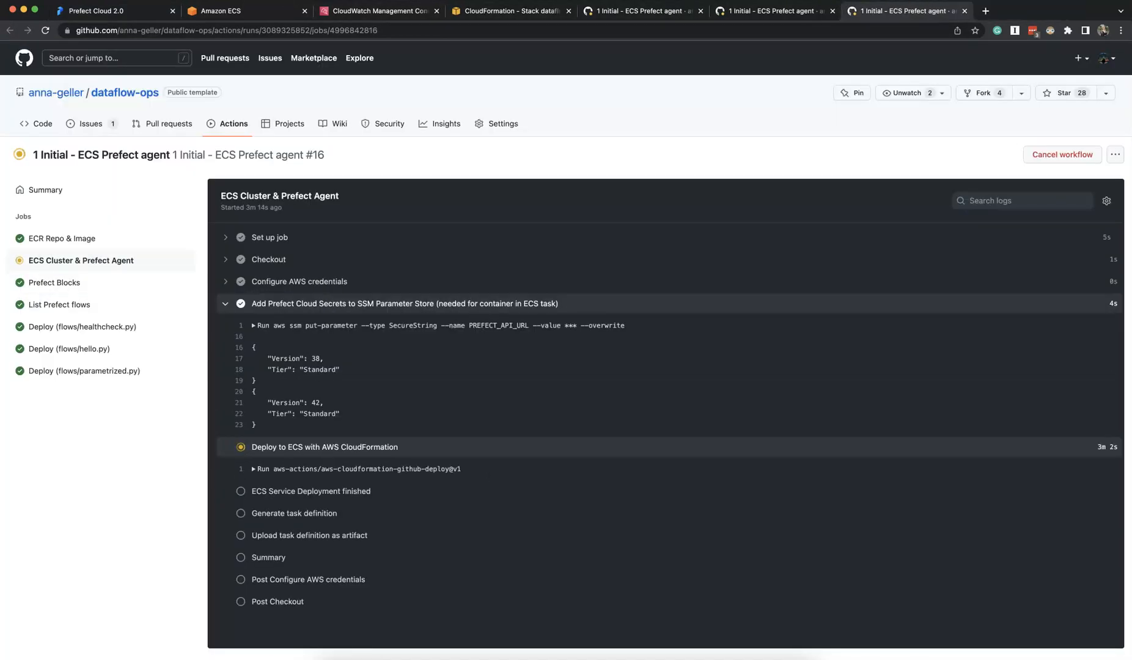
left_click(45, 189)
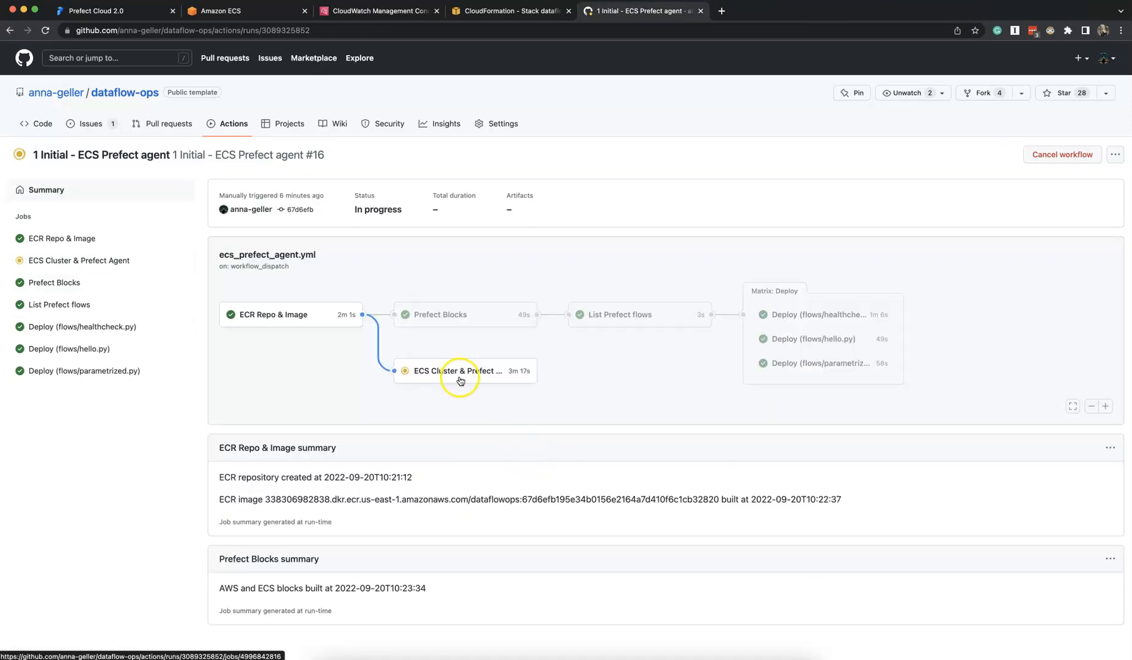
left_click(460, 371)
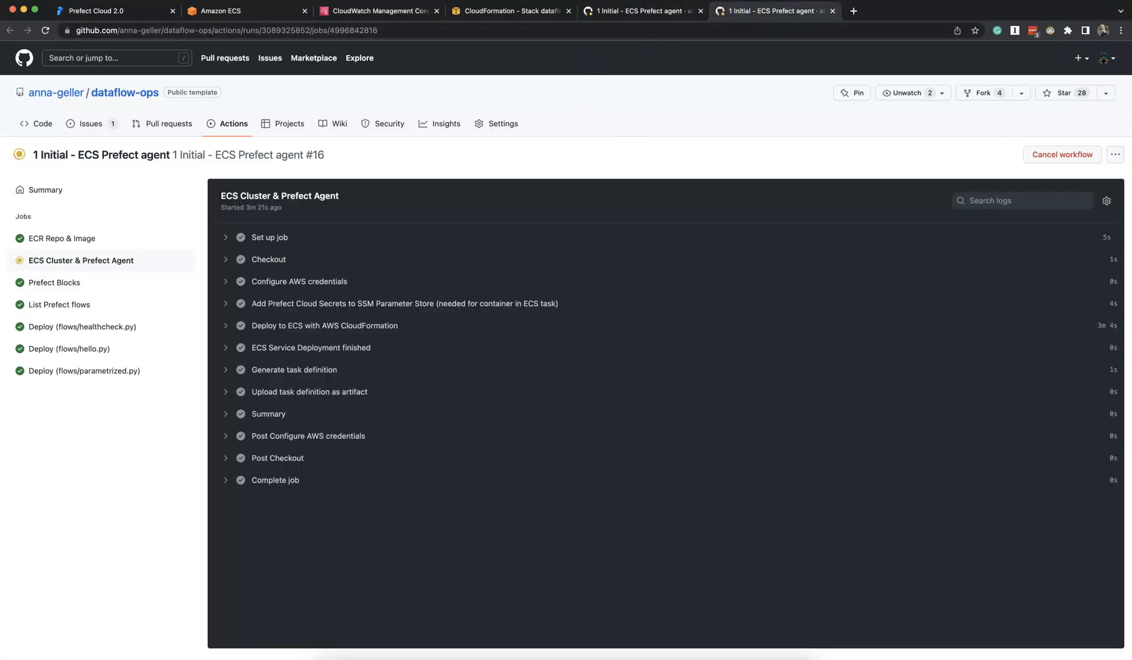
left_click(510, 11)
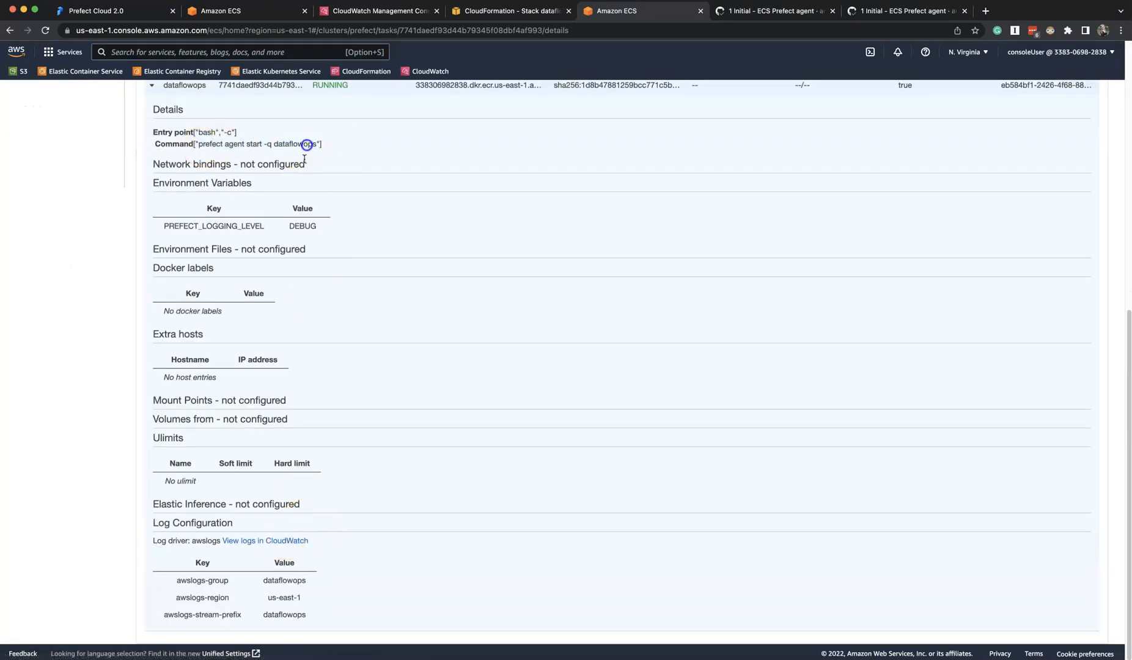
- View the agent's CloudWatch log stream showing it polling the dataflowops queue
left_click(265, 540)
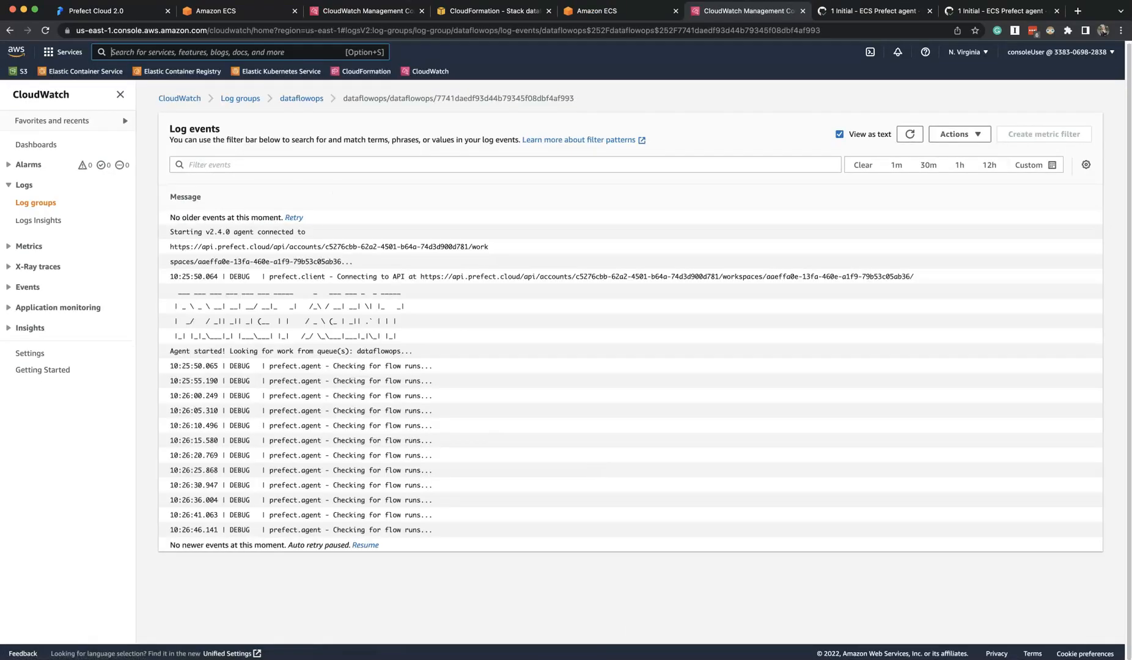
left_click(108, 11)
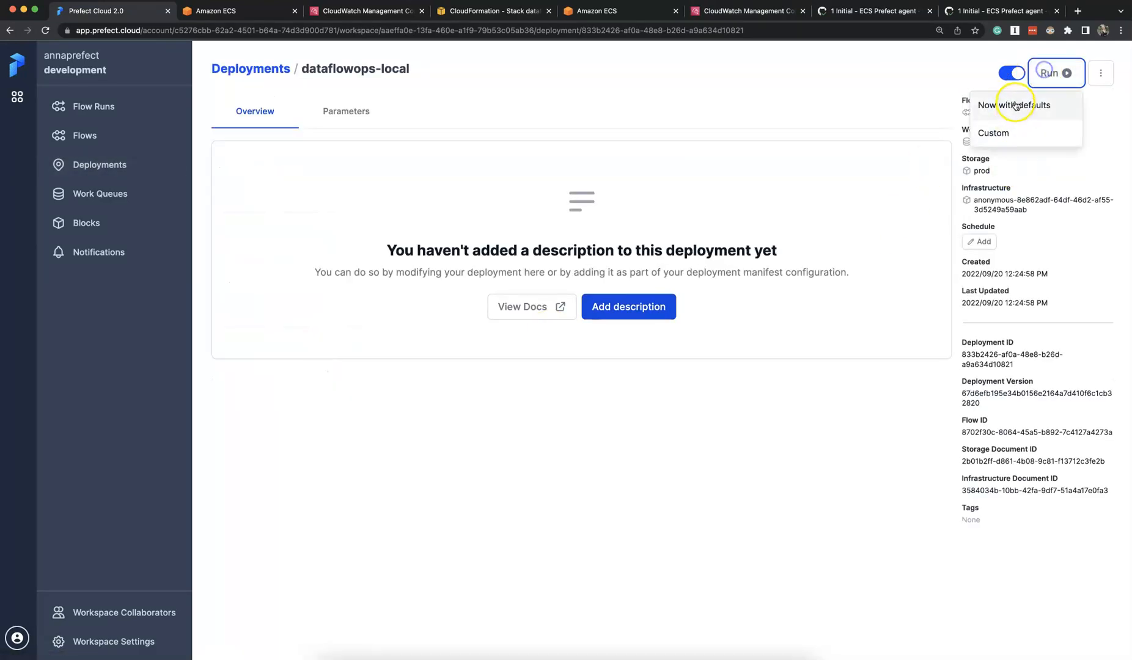
- Run the healthcheck dataflowops-local deployment now with defaults and check gifted-toucan completed
left_click(747, 11)
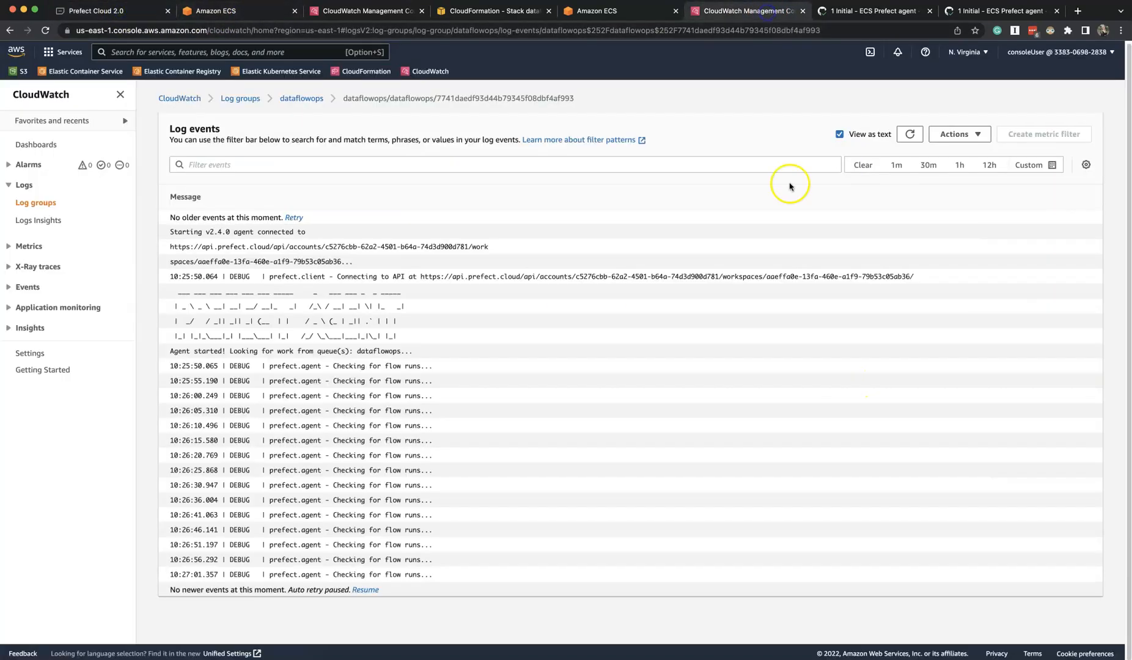
scroll("down", 3)
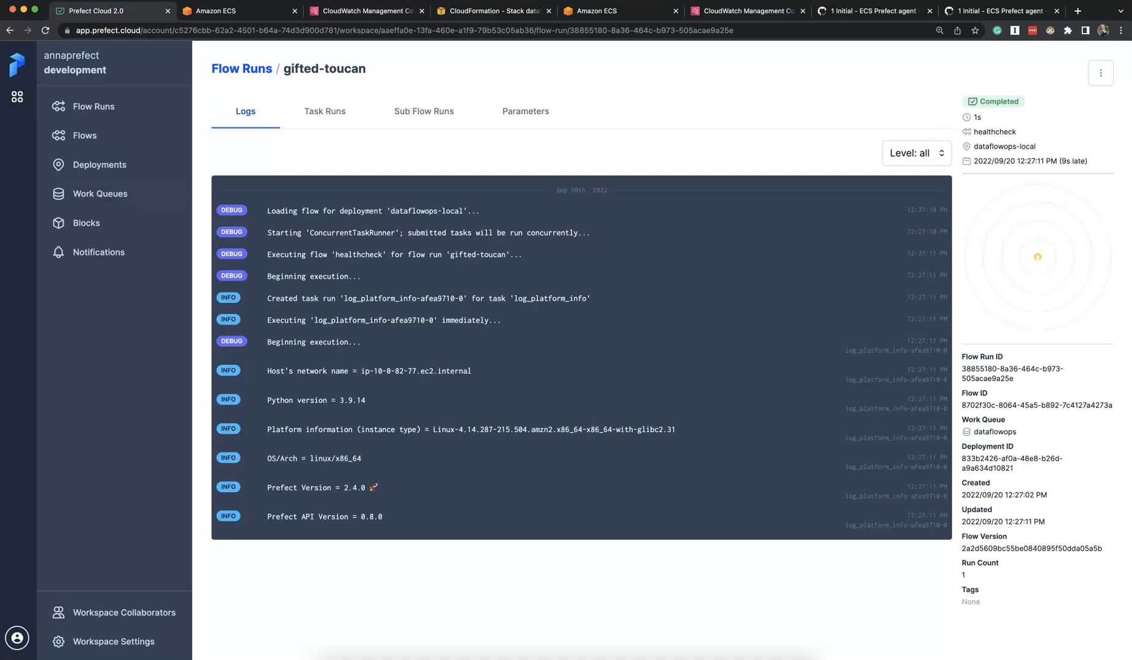
- Bring up the healthcheck/dataflowops deployment from the Deployments list
left_click(99, 164)
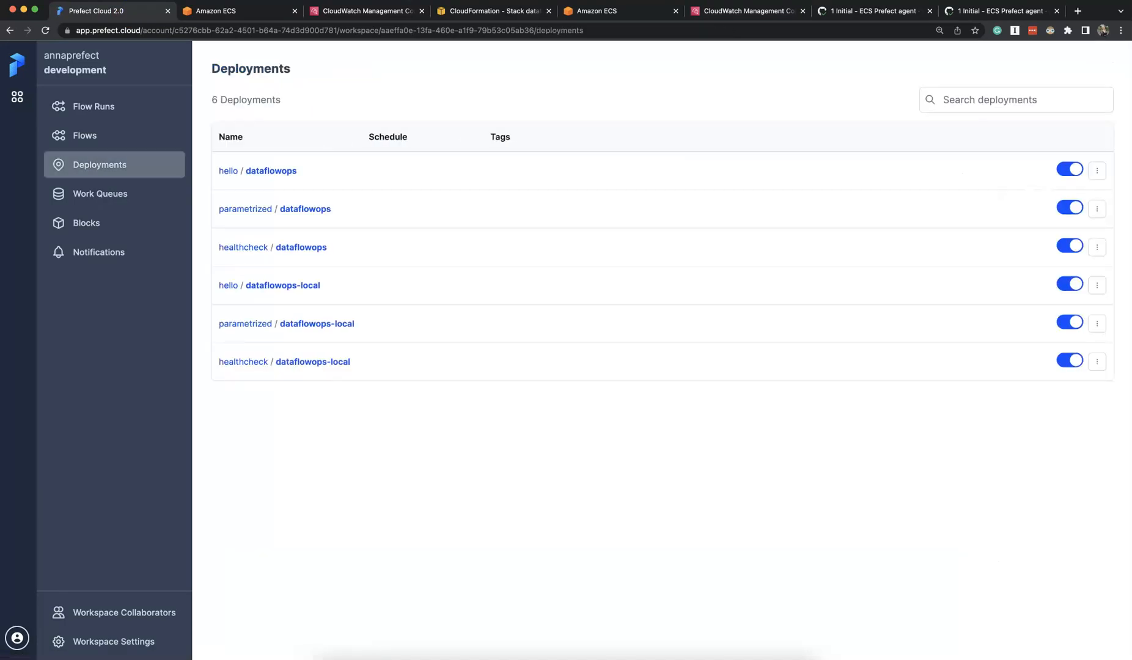
left_click(243, 247)
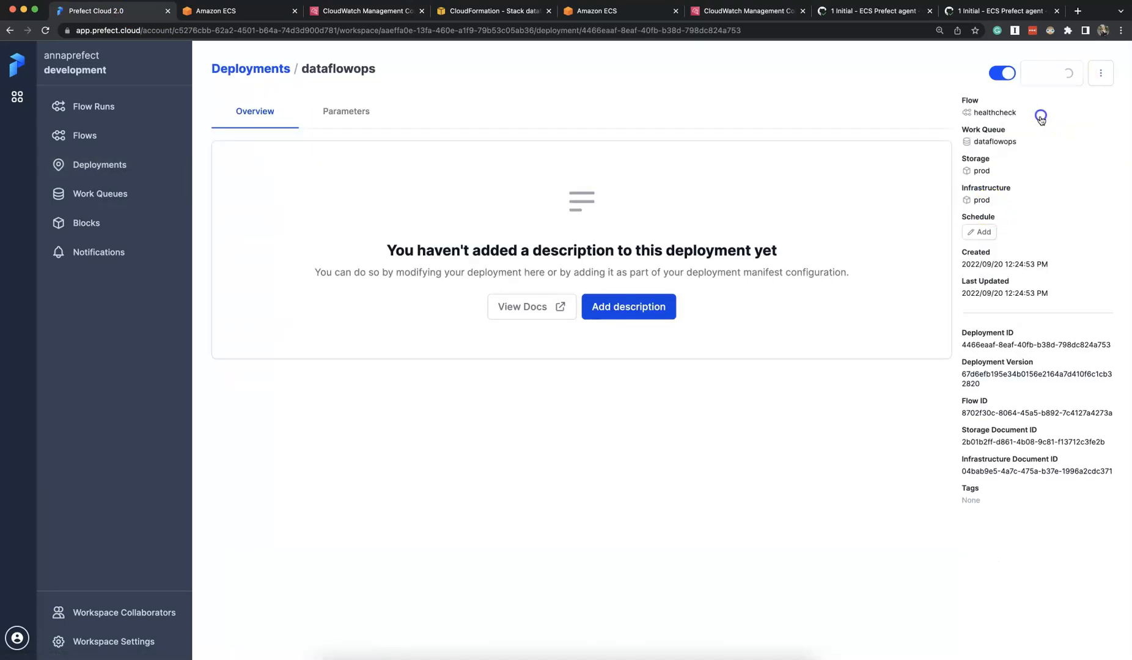
- Start a healthcheck run with default parameters and watch the new ECS task in CloudWatch
left_click(1039, 117)
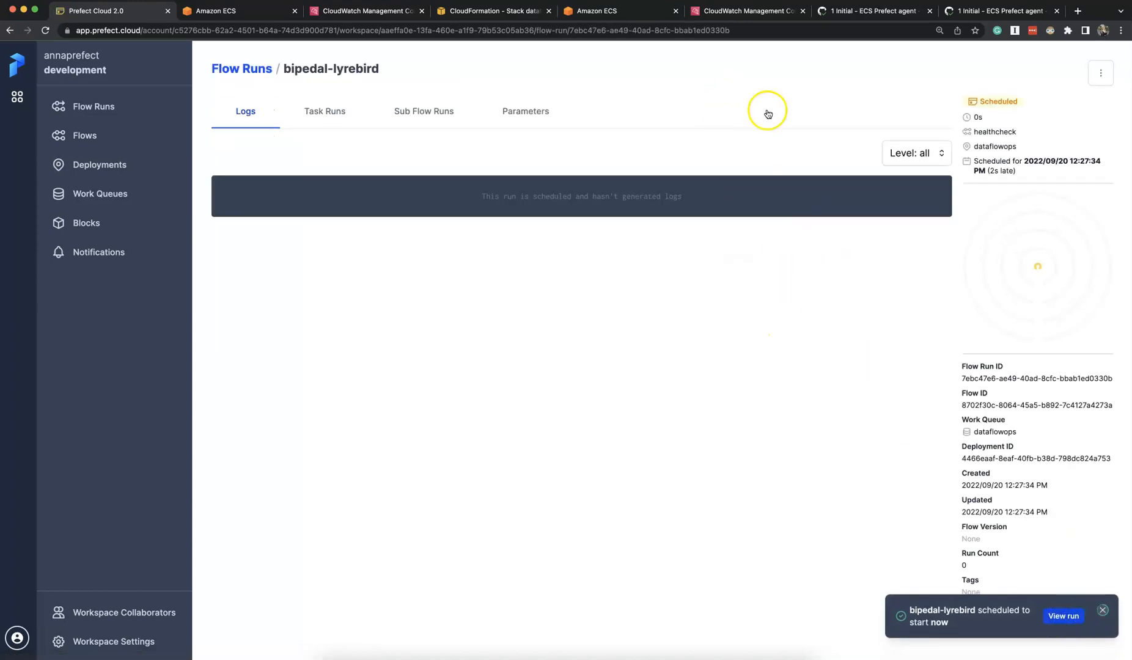
left_click(744, 11)
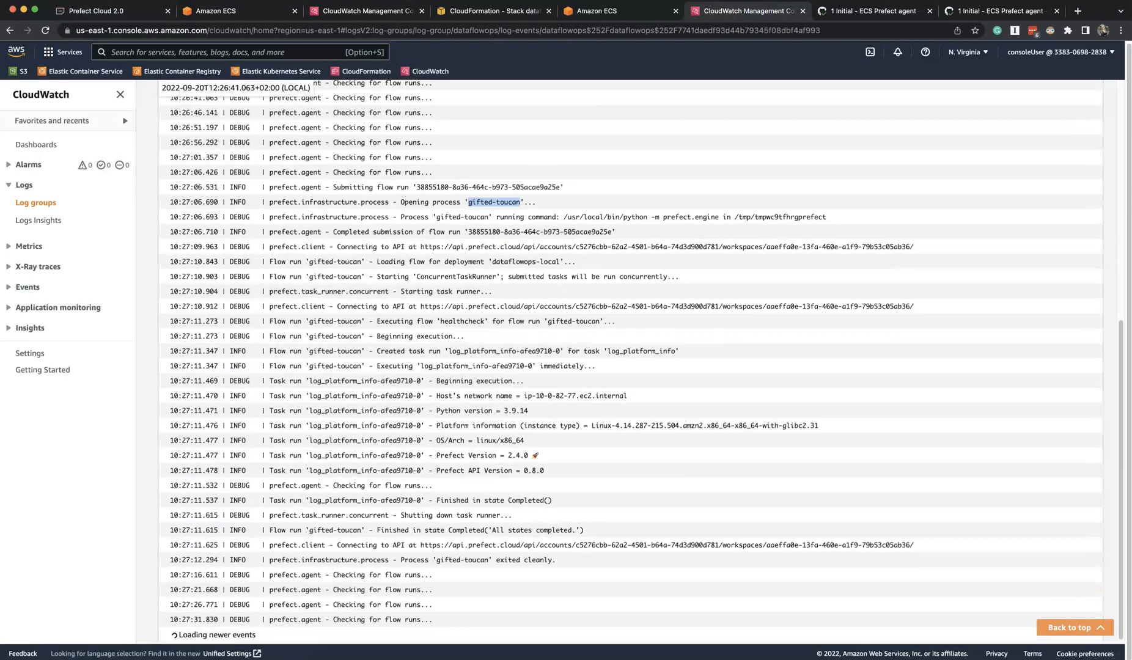
scroll("down", 3)
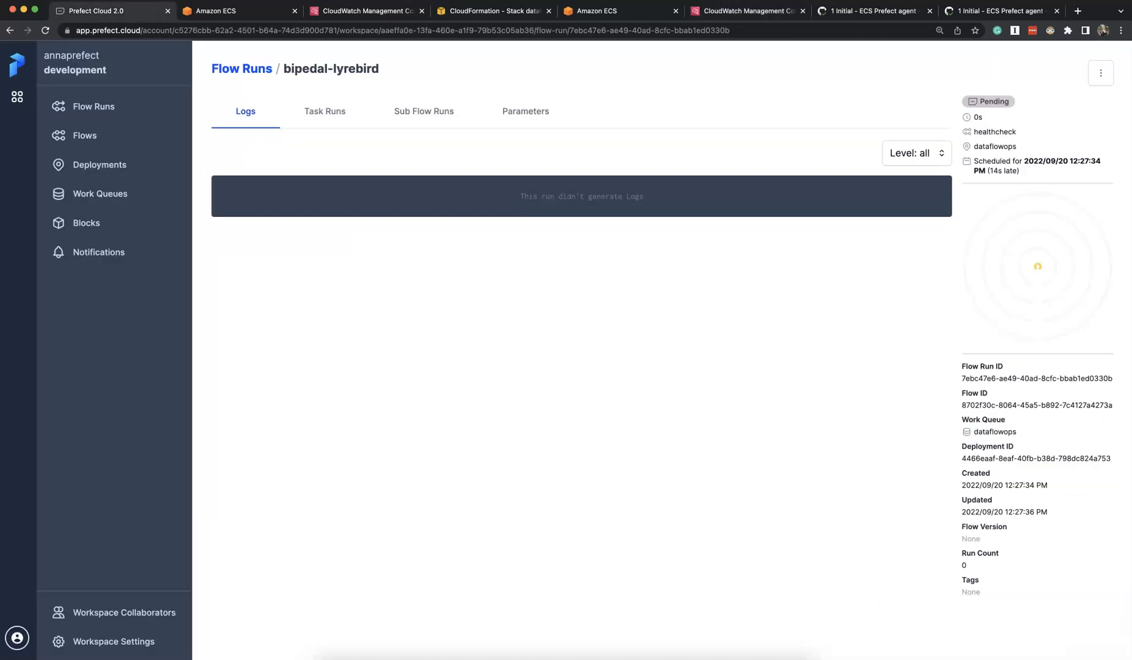
left_click(747, 10)
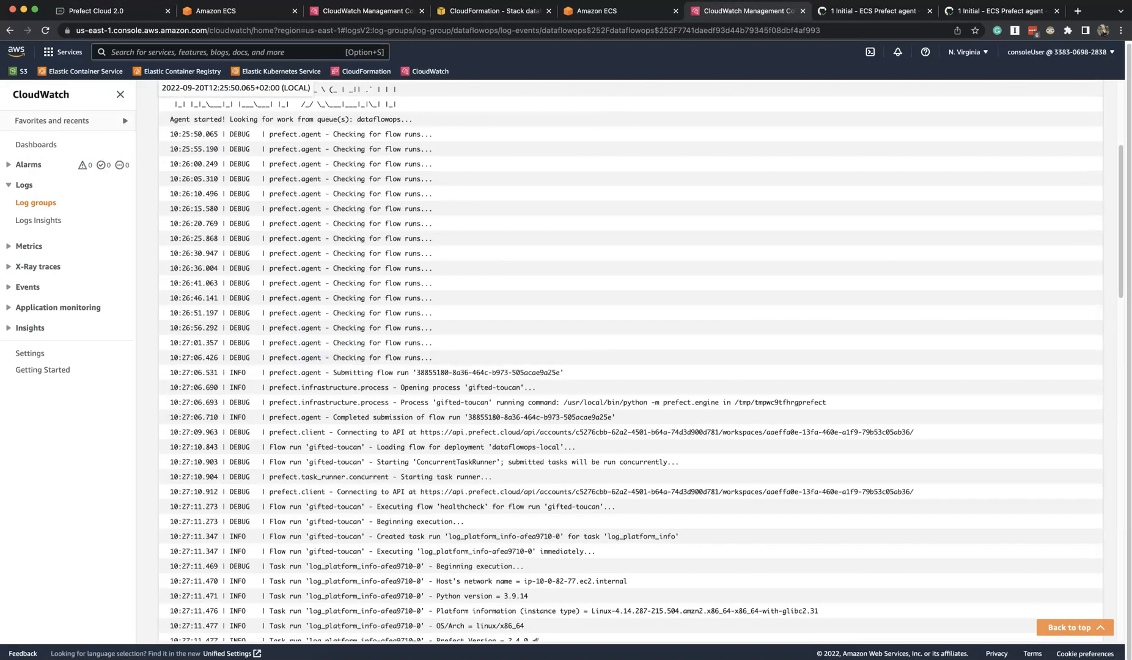
left_click(617, 11)
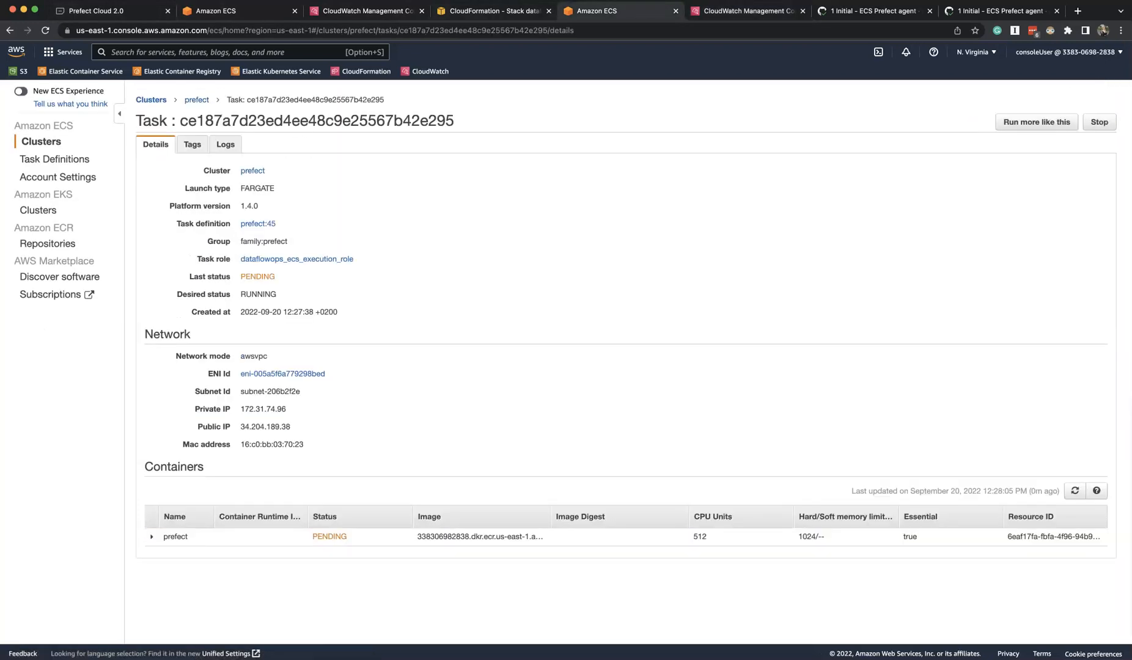
- Confirm the bipedal-lyrebird run shows Completed in Prefect Cloud with platform logs
left_click(1075, 509)
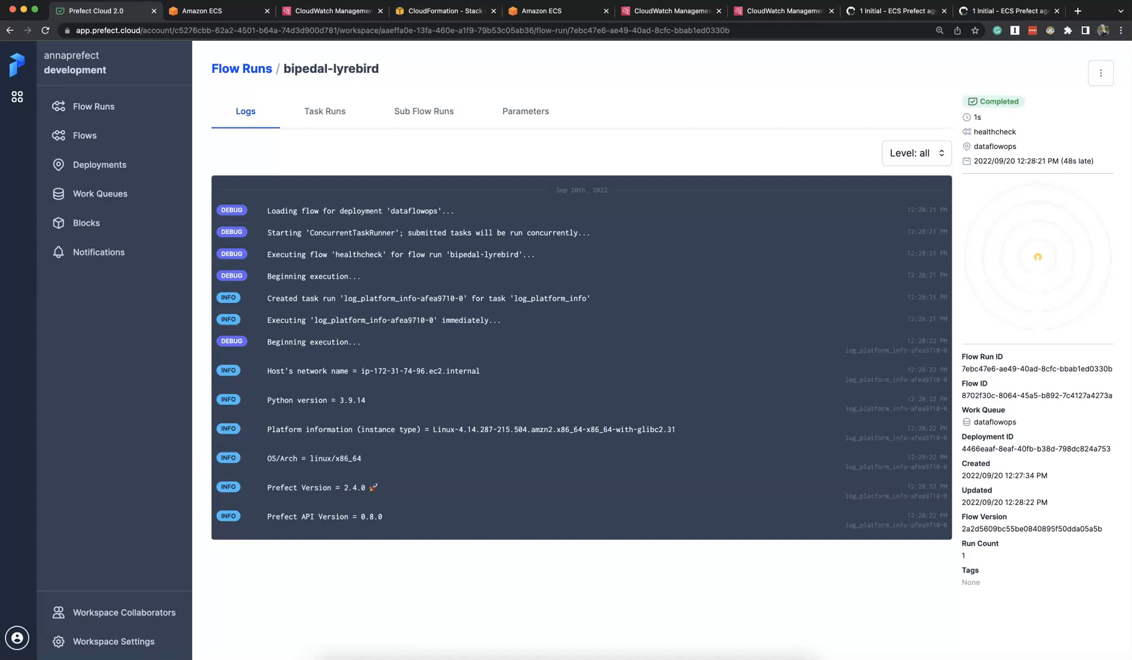
double_click(402, 370)
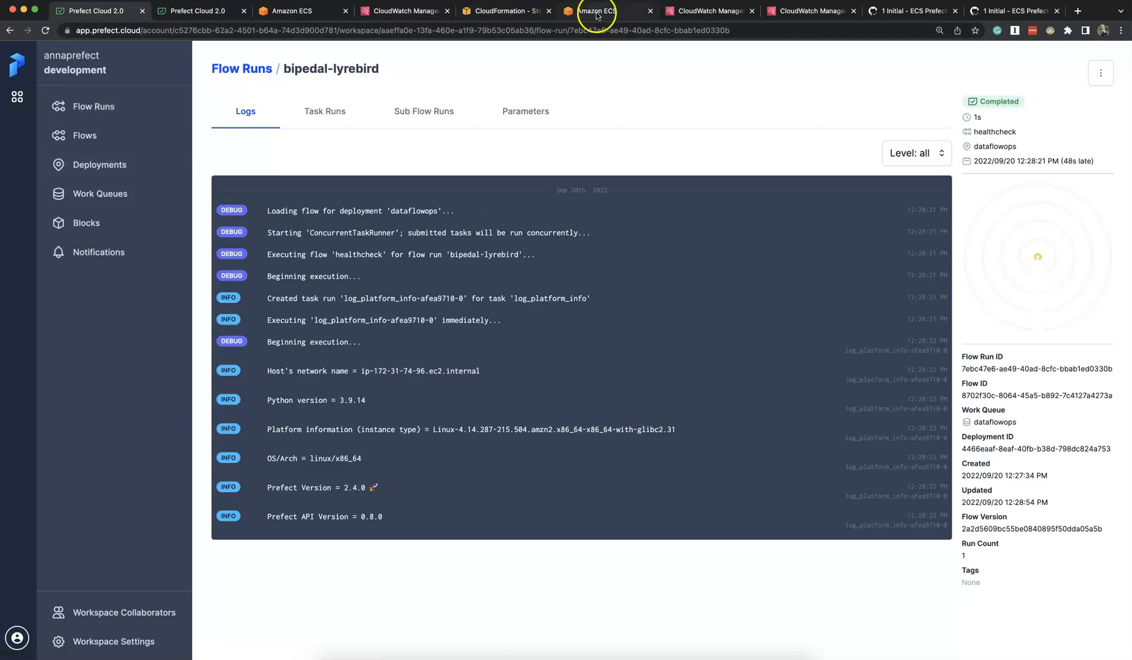
- Return to the dataflowops deployment and view its prod infrastructure block
left_click(593, 11)
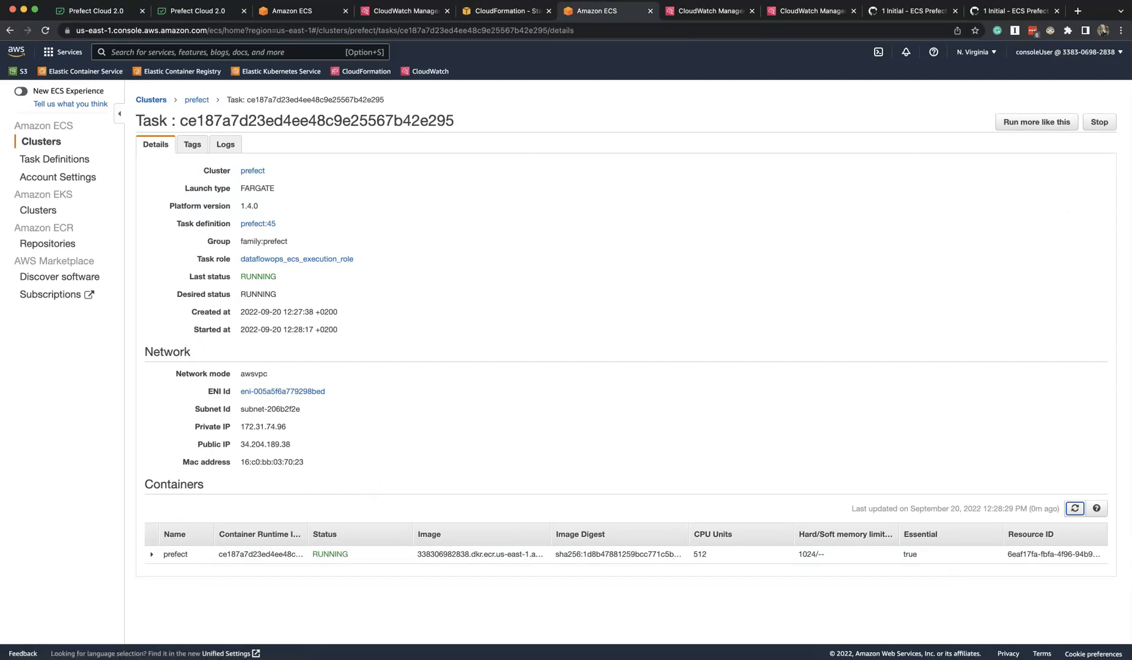
left_click(196, 99)
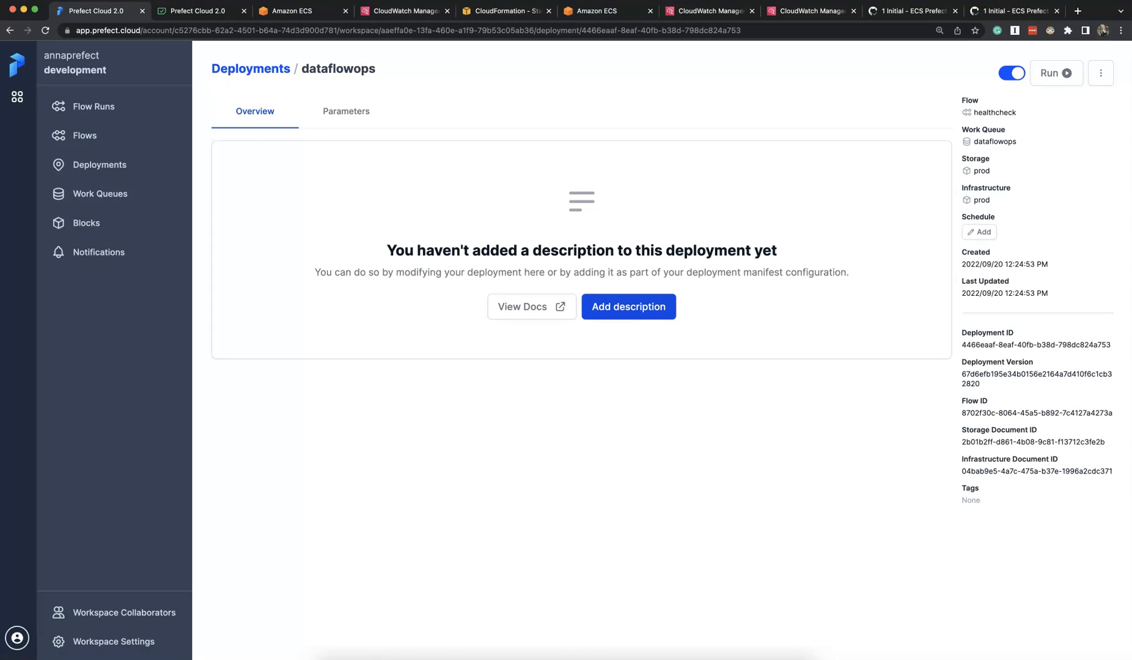
left_click(979, 200)
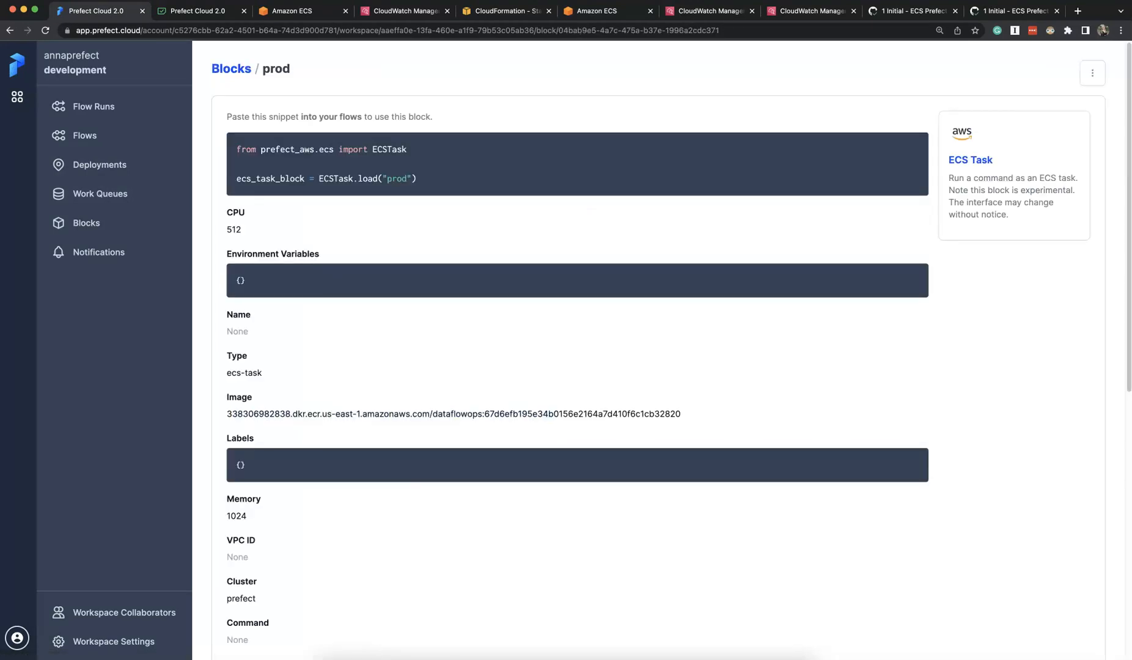
- Review the prod ECS Task fields (512 CPU, 1024 memory, FARGATE, prefect cluster) and go back to deployments
scroll("down", 3)
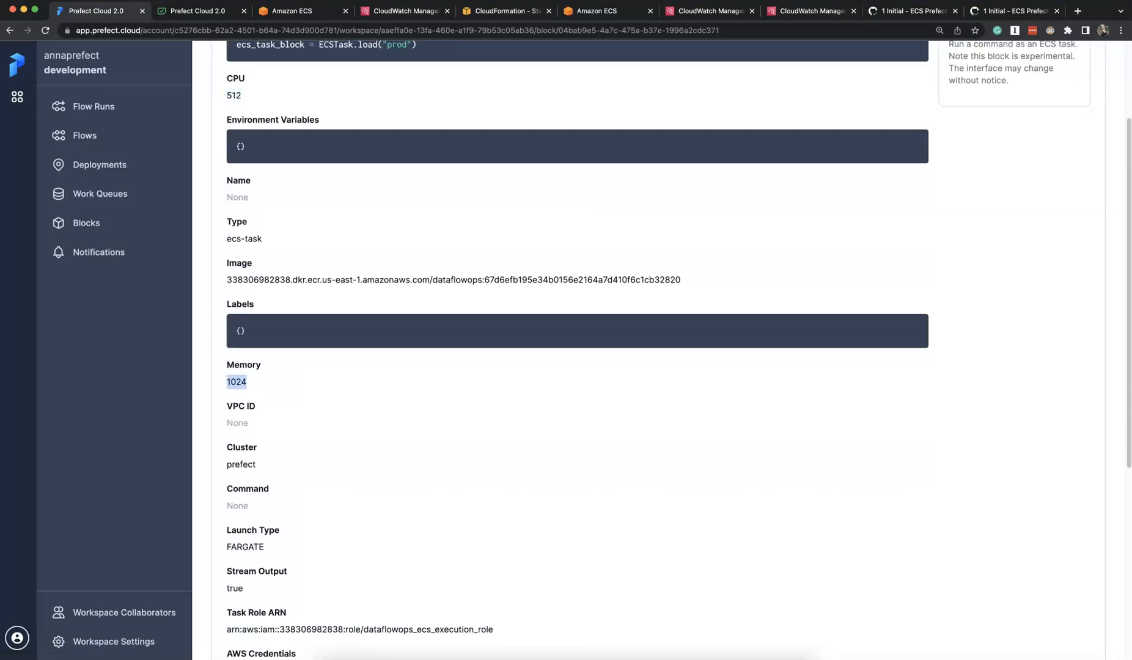
scroll("down", 3)
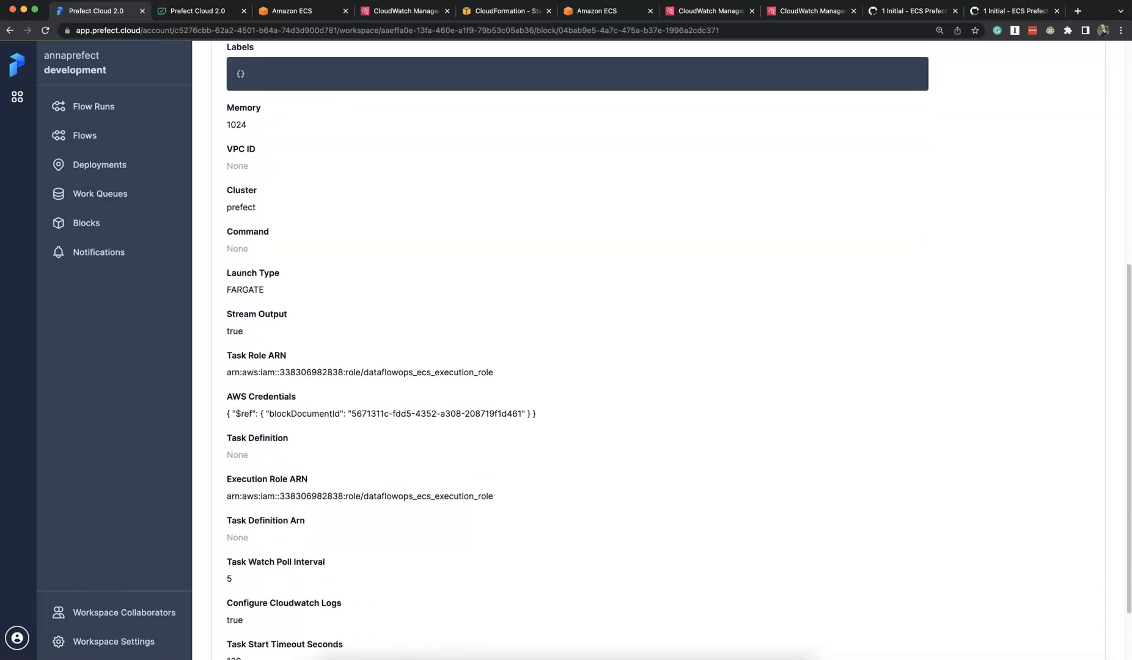
scroll("down", 3)
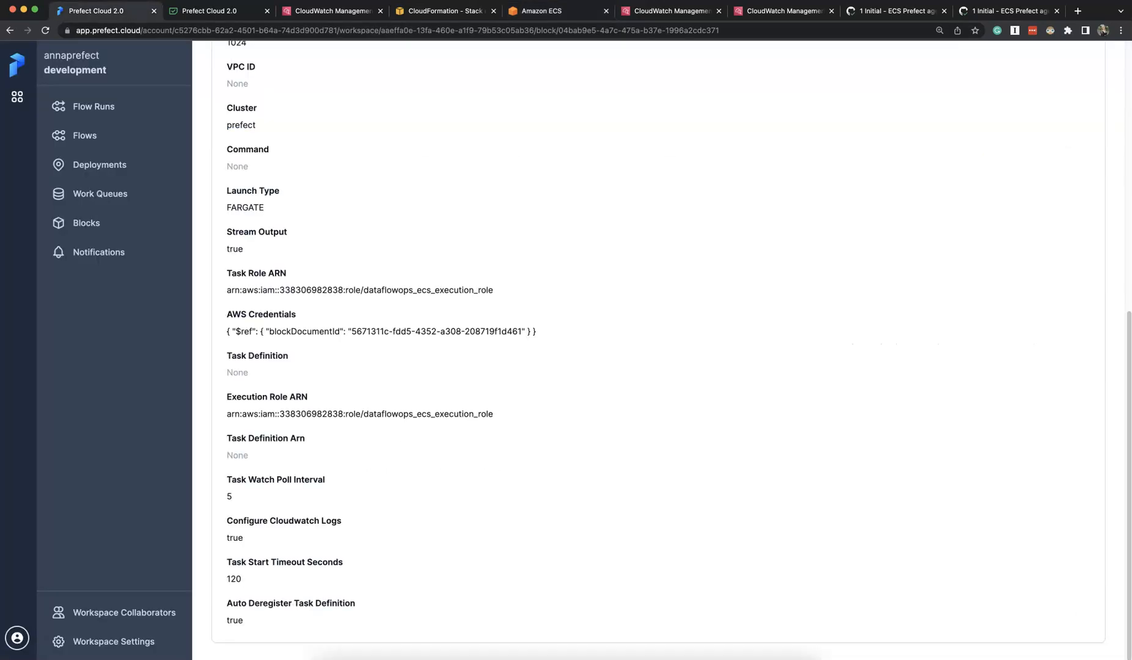
left_click(99, 165)
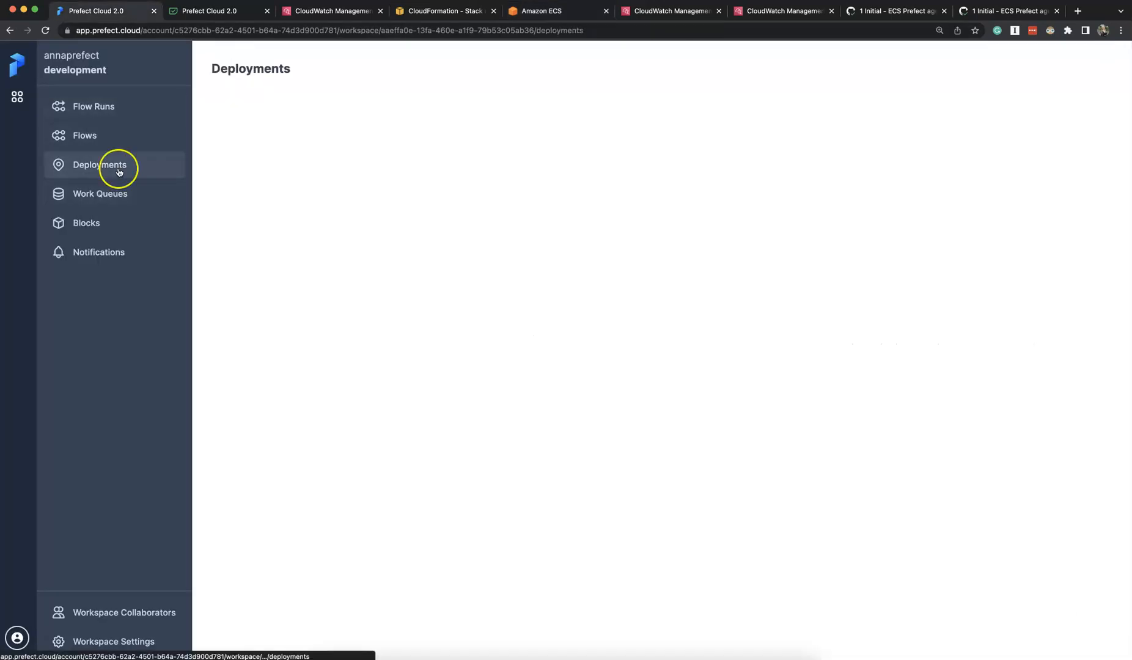
- Run dataflowops-local with user=ECS and see 'Hello from Prefect, ECS!' in CloudWatch
left_click(1052, 73)
type("E")
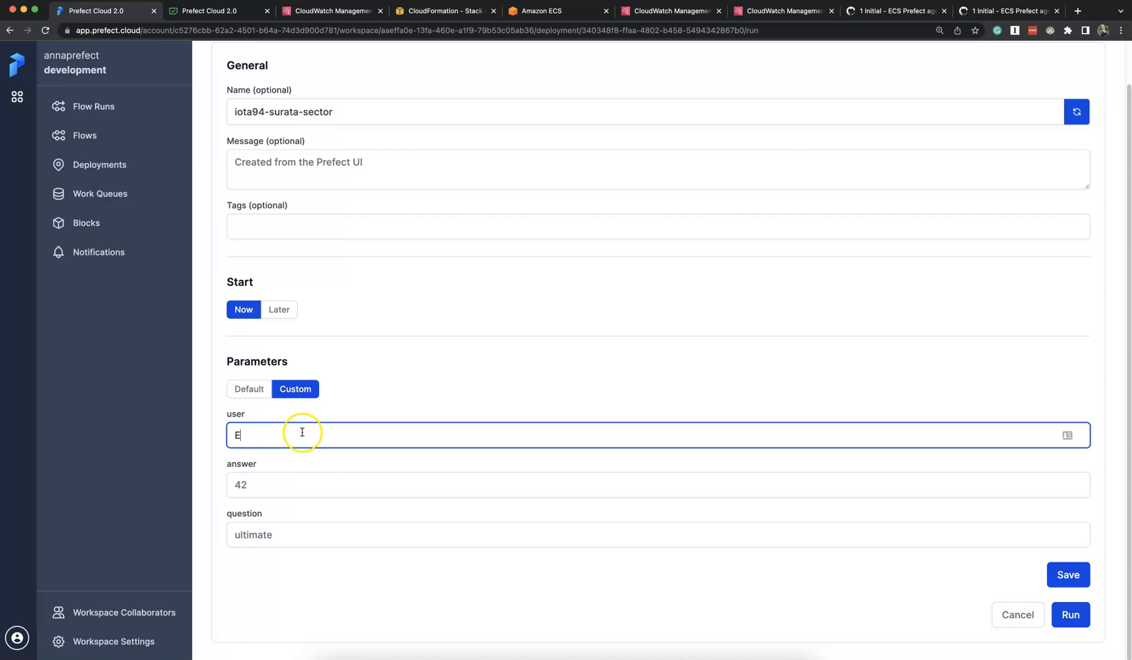
left_click(1070, 615)
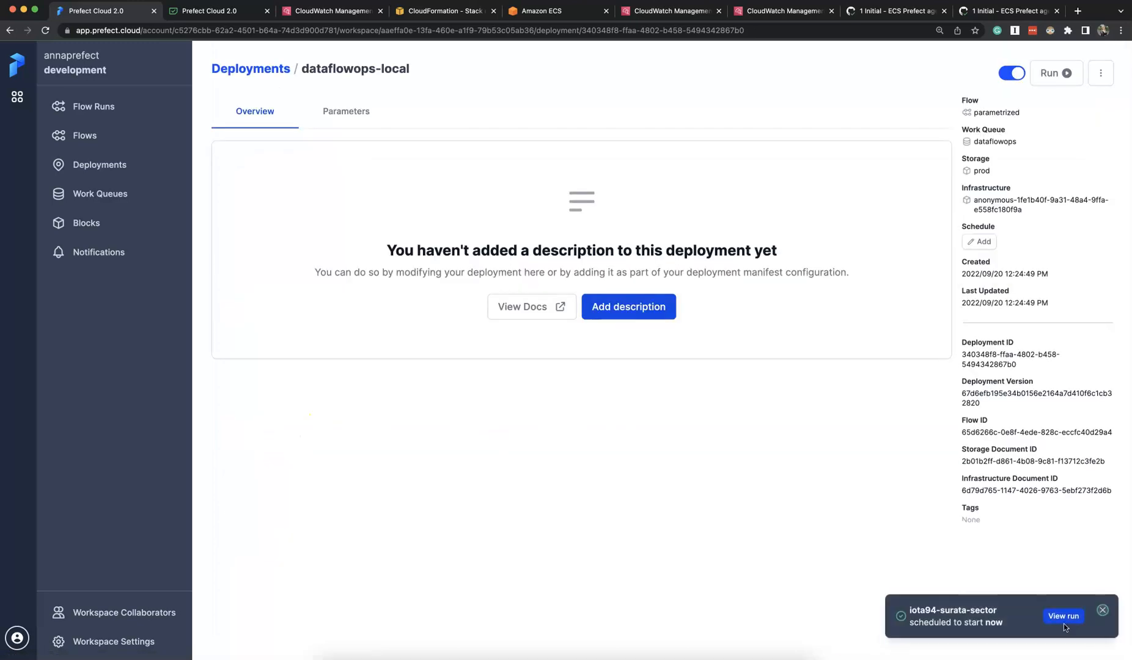
left_click(783, 11)
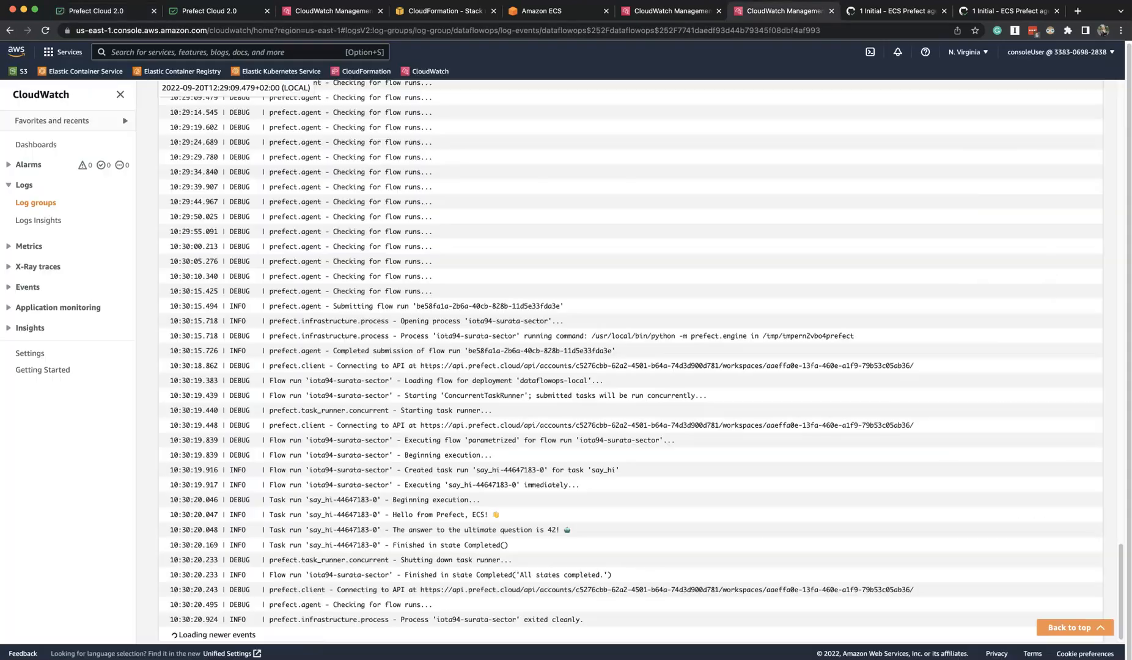